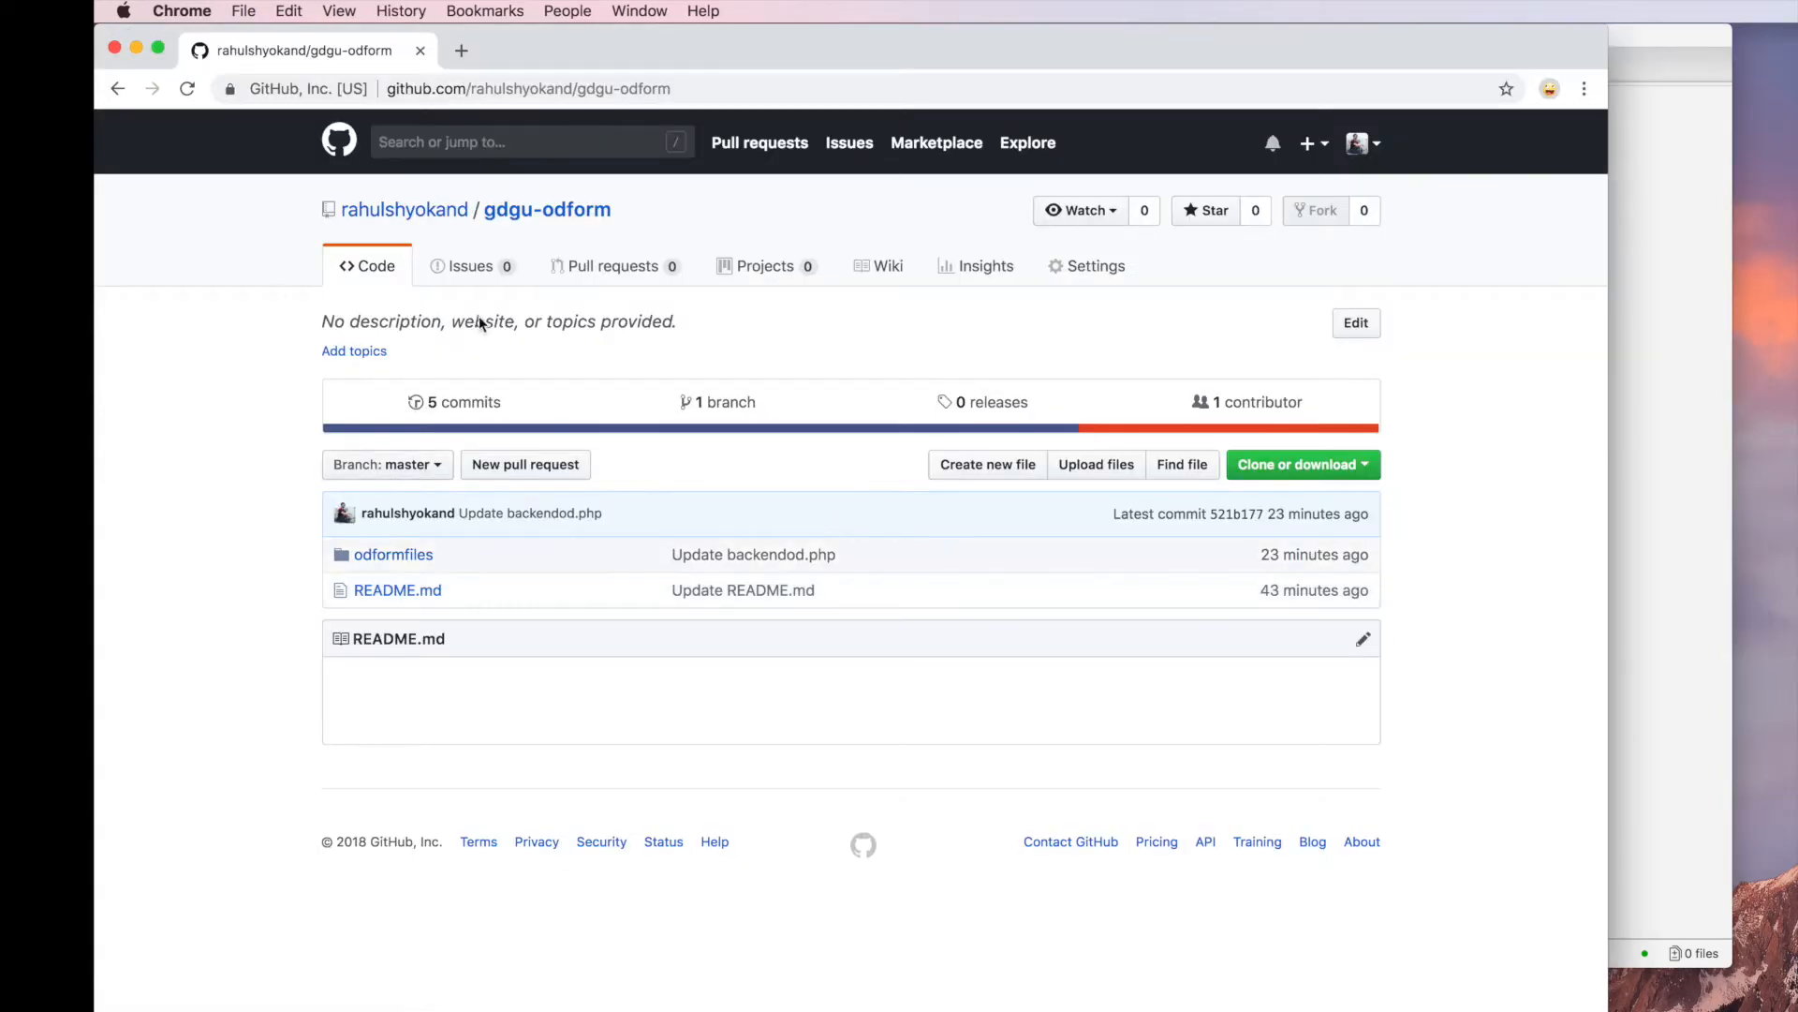
{"action": "mouse_move", "coordinate": [562, 379]}
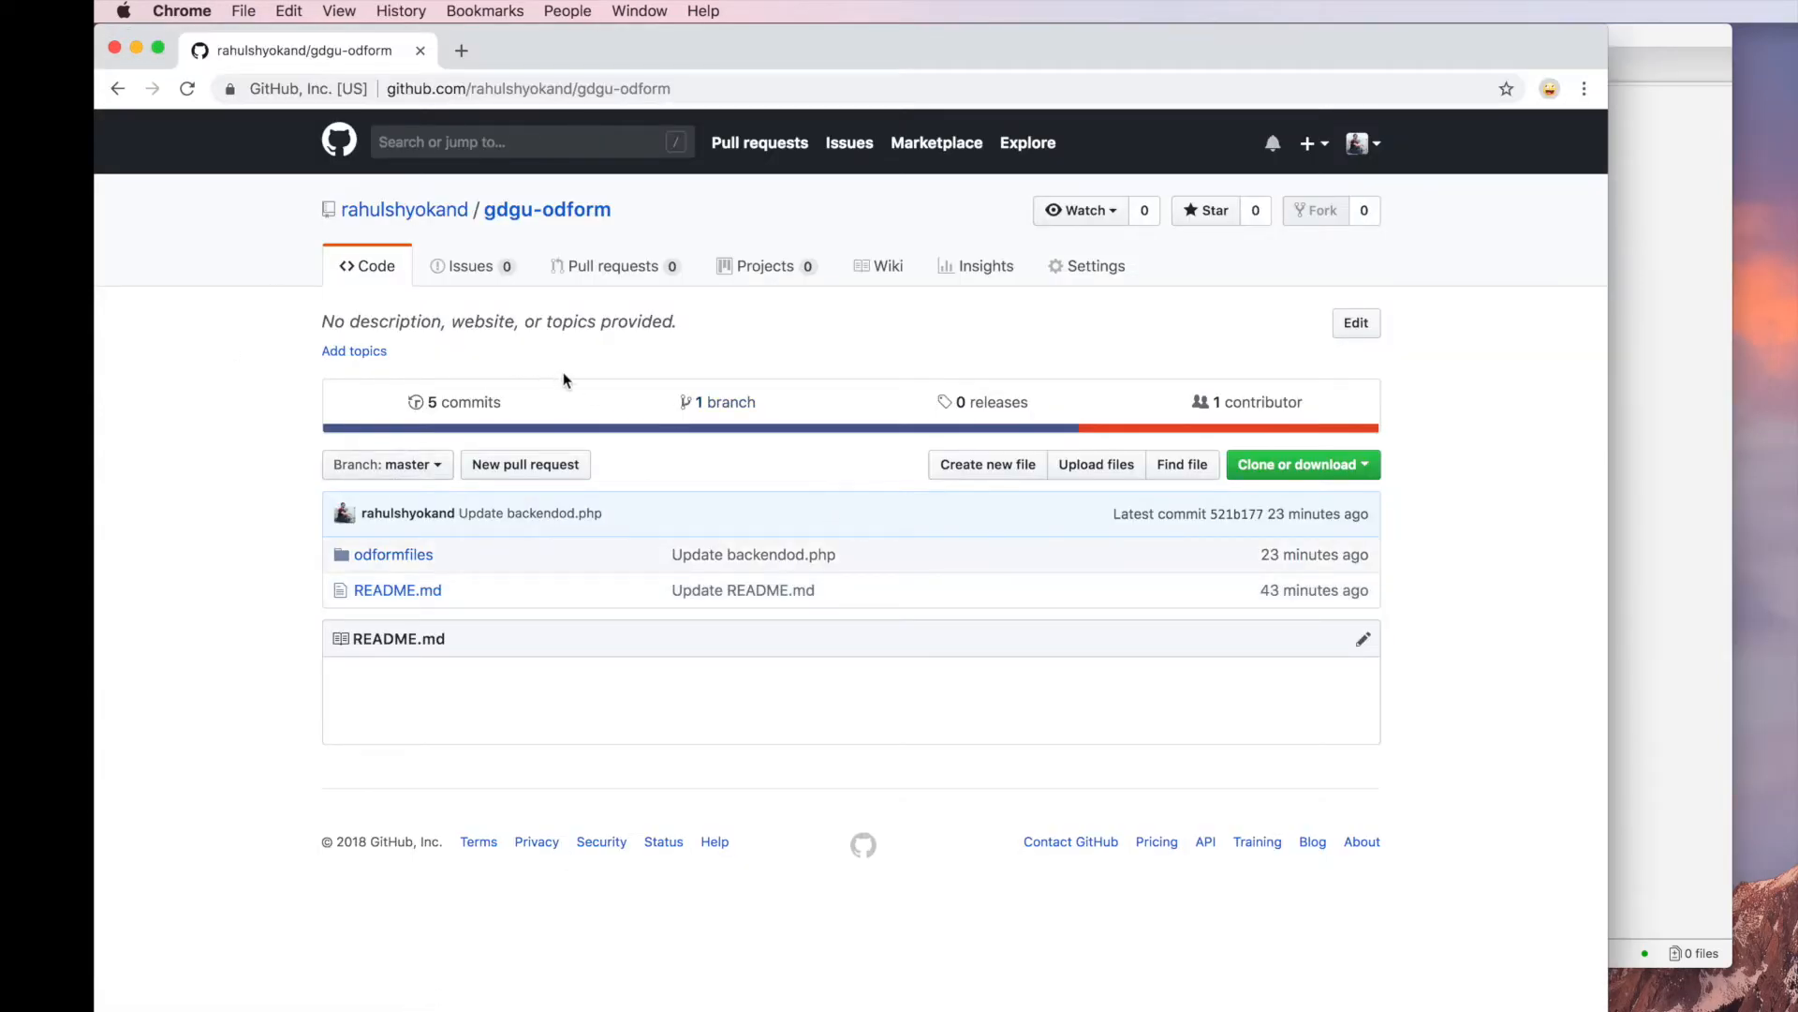
Clone gdgu-odform into the local github folder using the command palette's GitHub: Clone
{"action": "left_click", "coordinate": [1297, 465]}
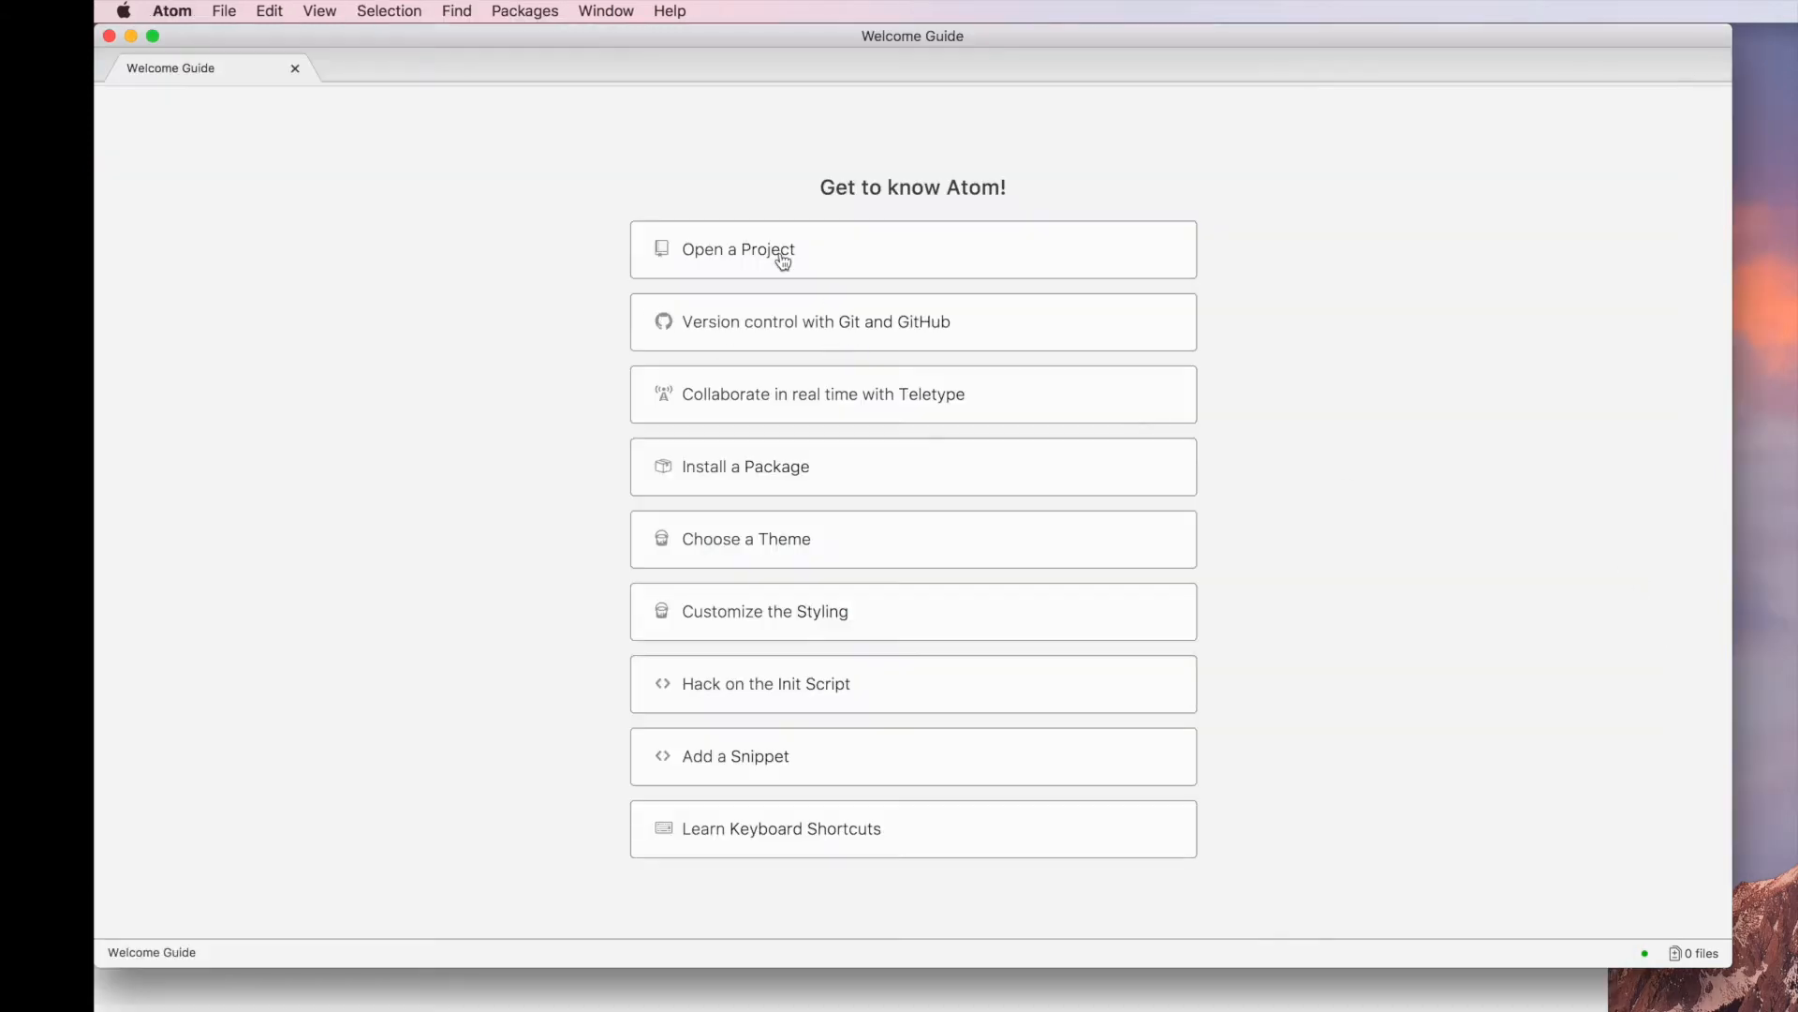
{"action": "mouse_move", "coordinate": [346, 37]}
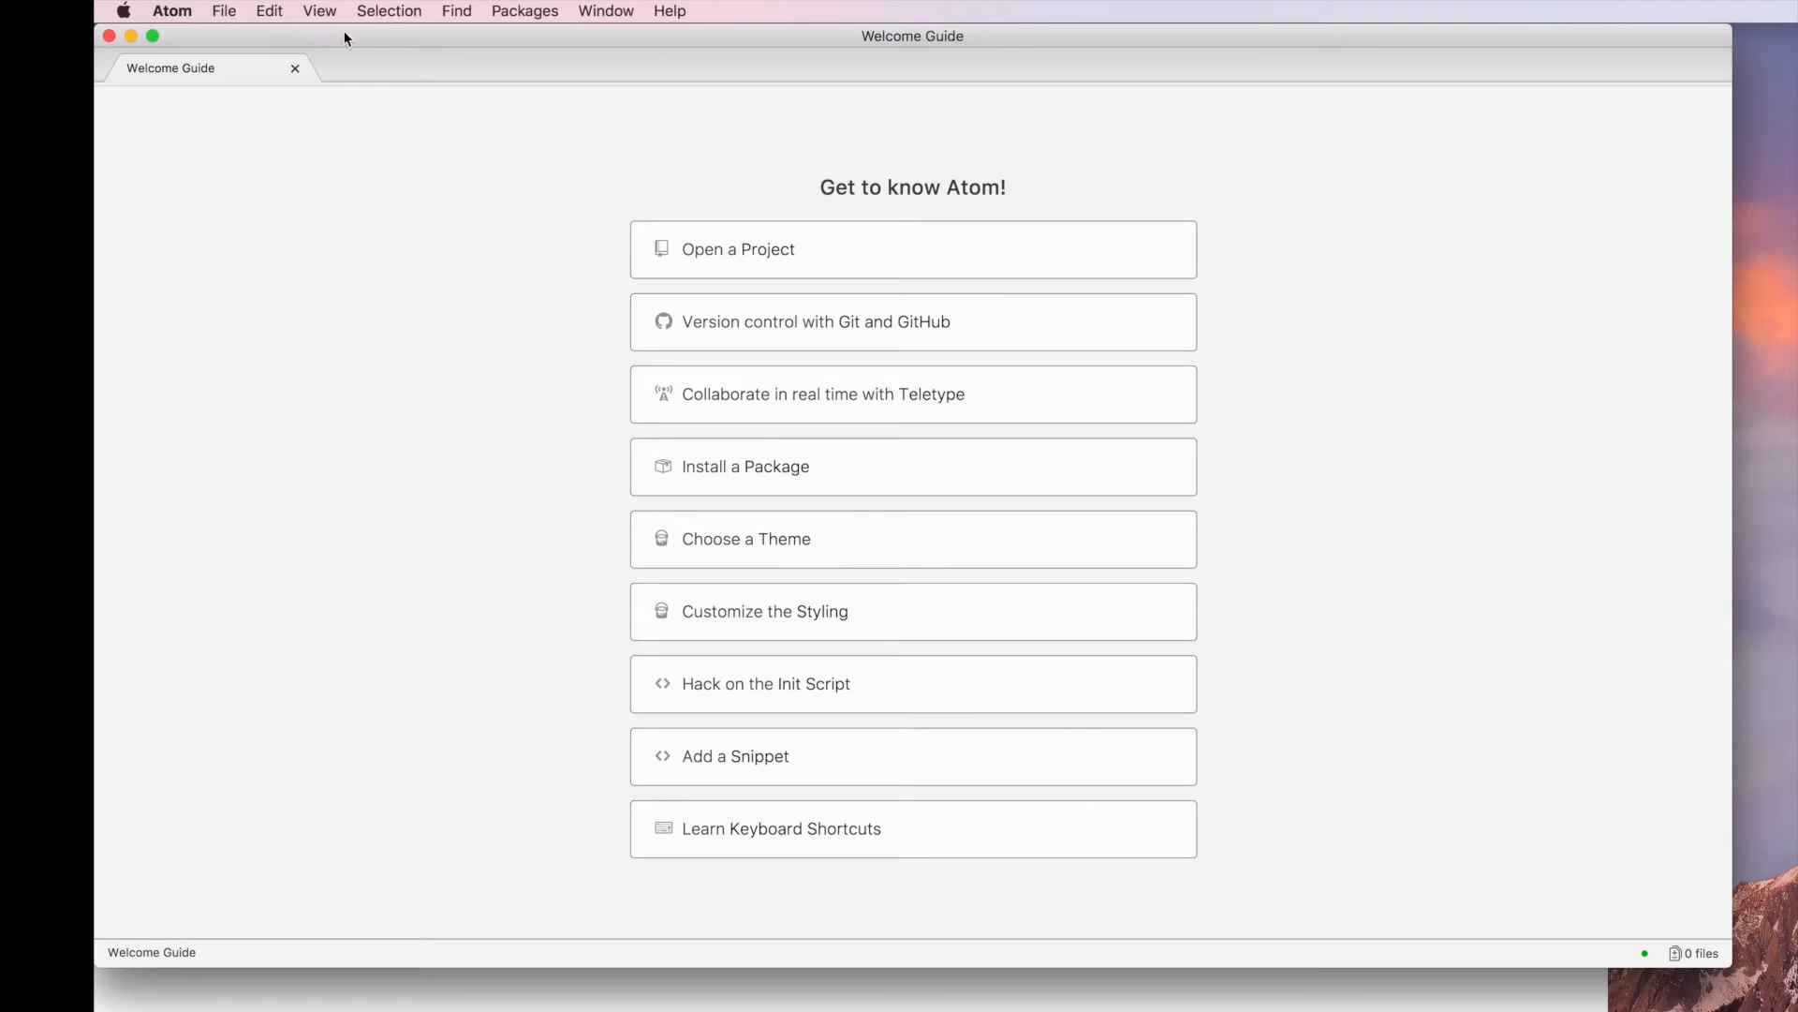
{"action": "left_click", "coordinate": [320, 10]}
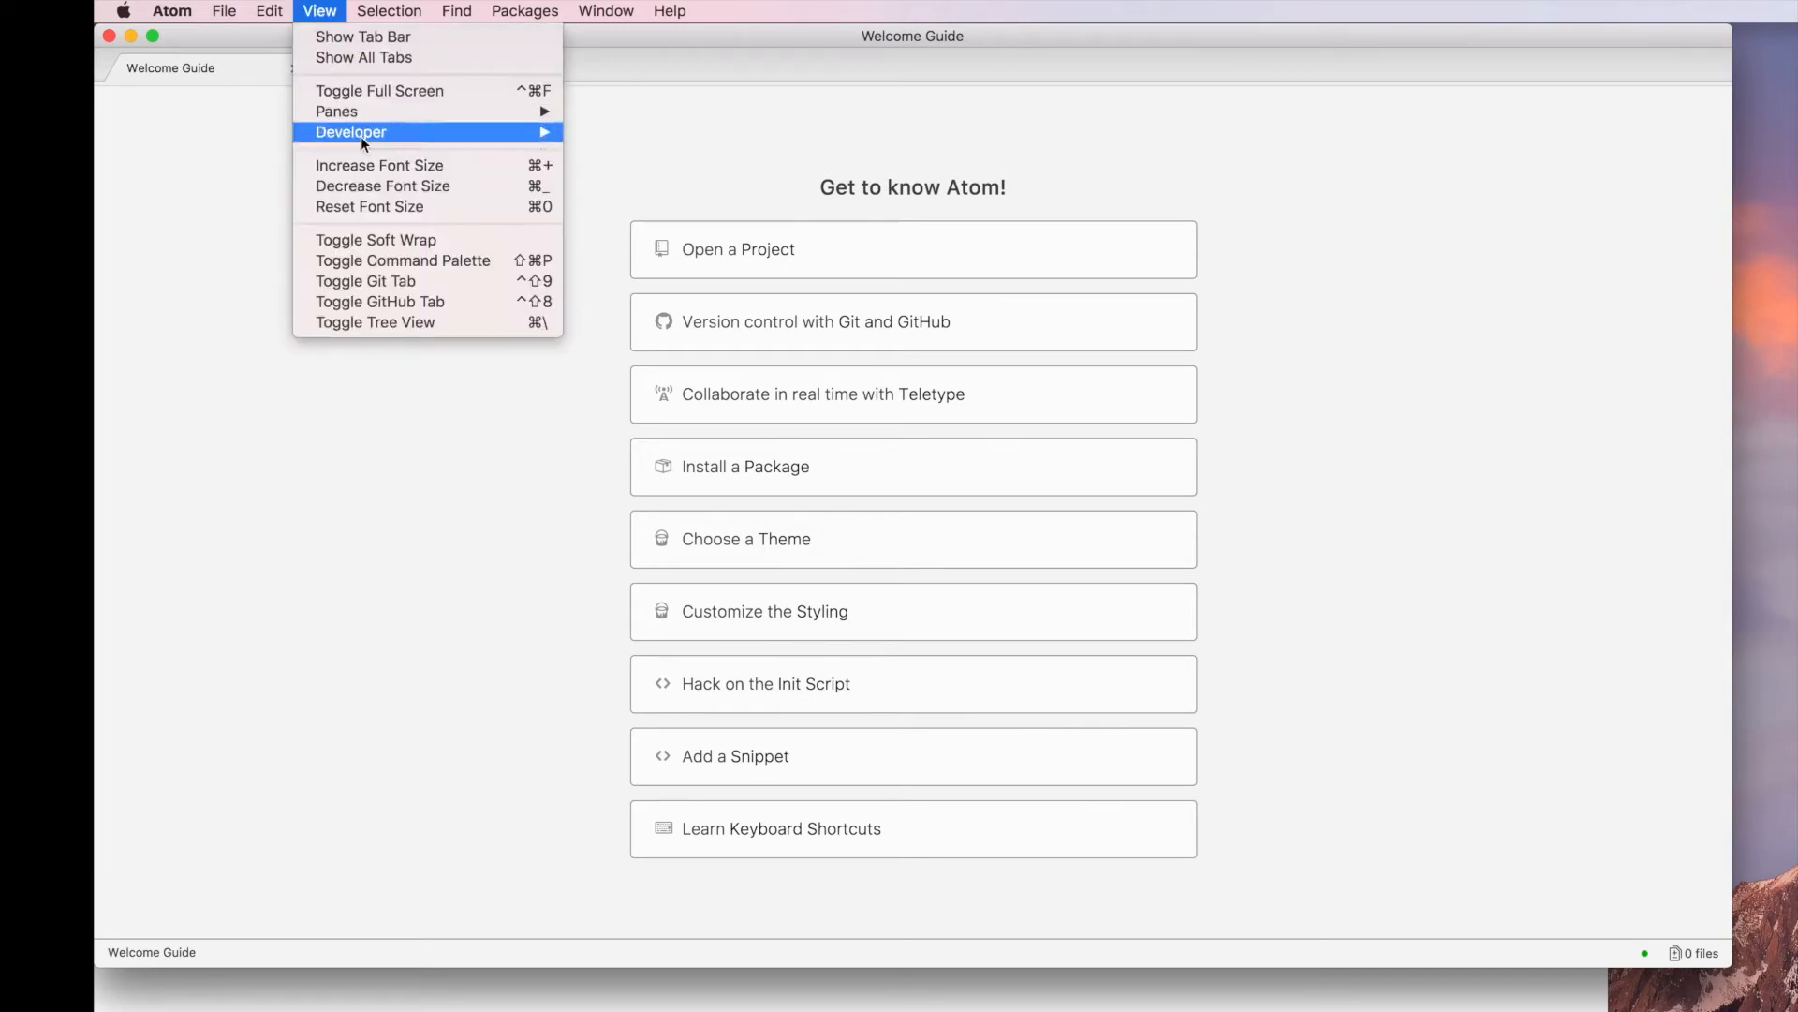
{"action": "mouse_move", "coordinate": [403, 260]}
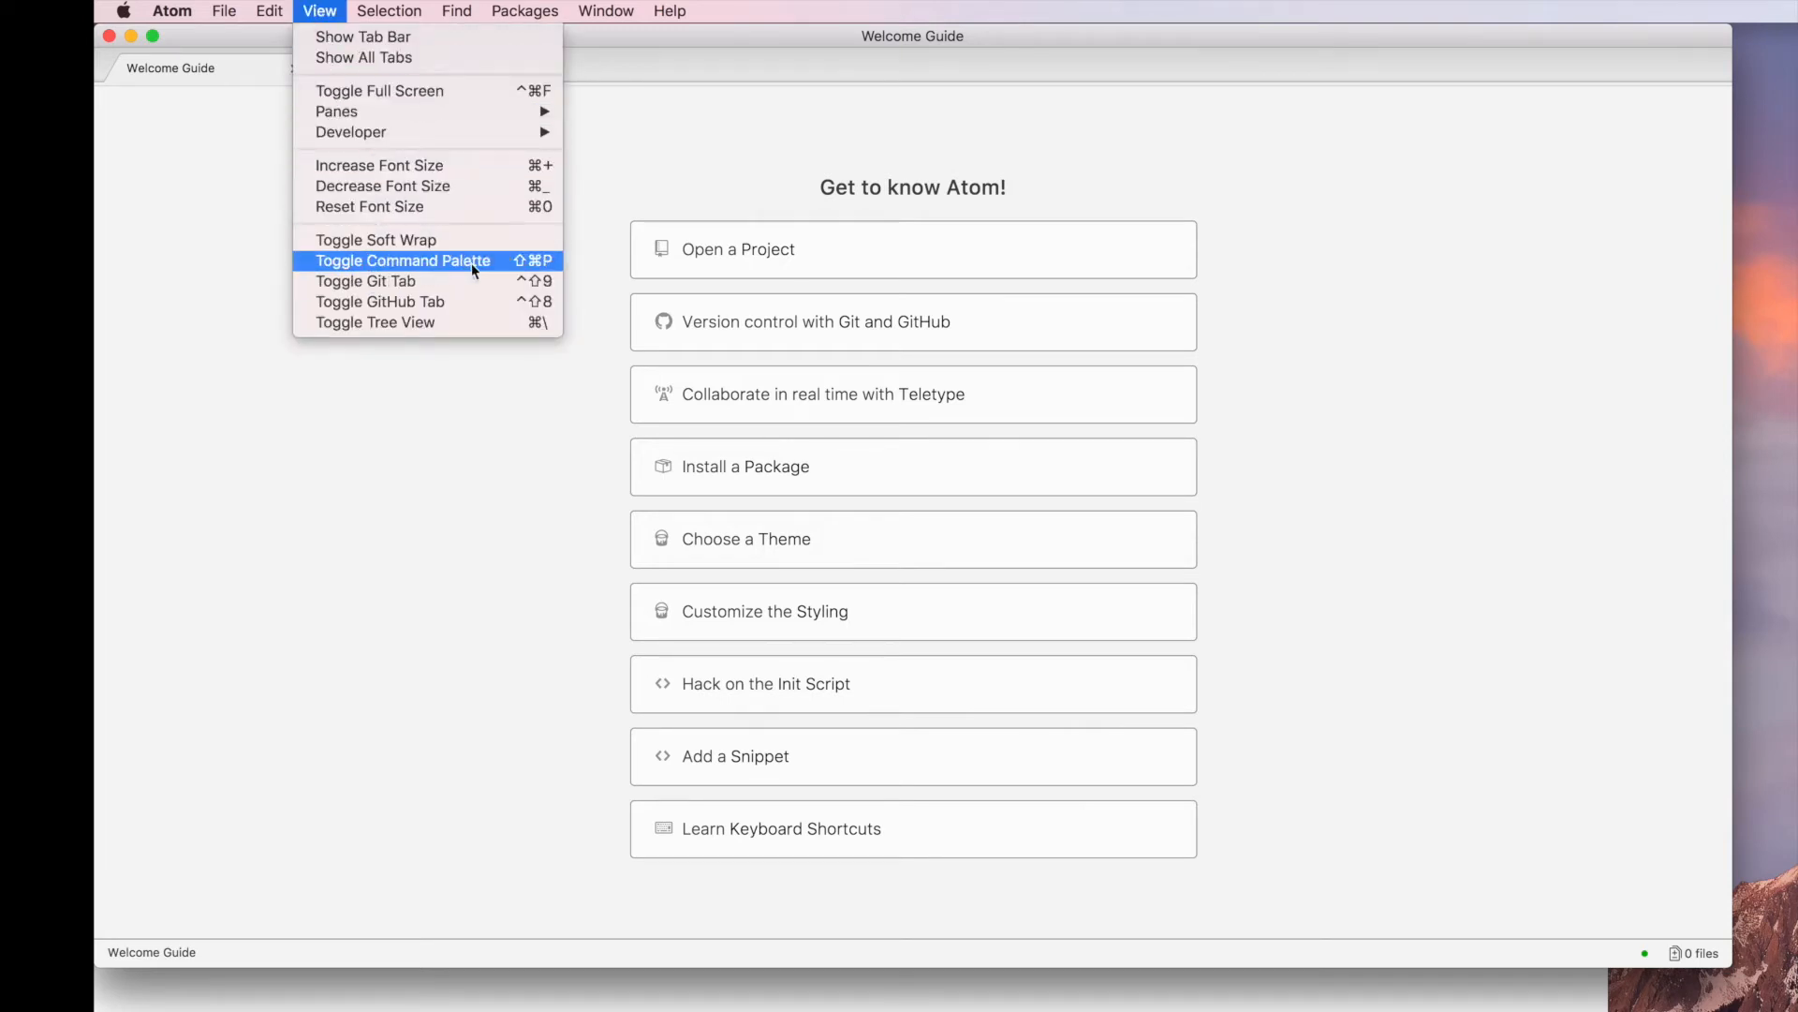
{"action": "left_click", "coordinate": [402, 260]}
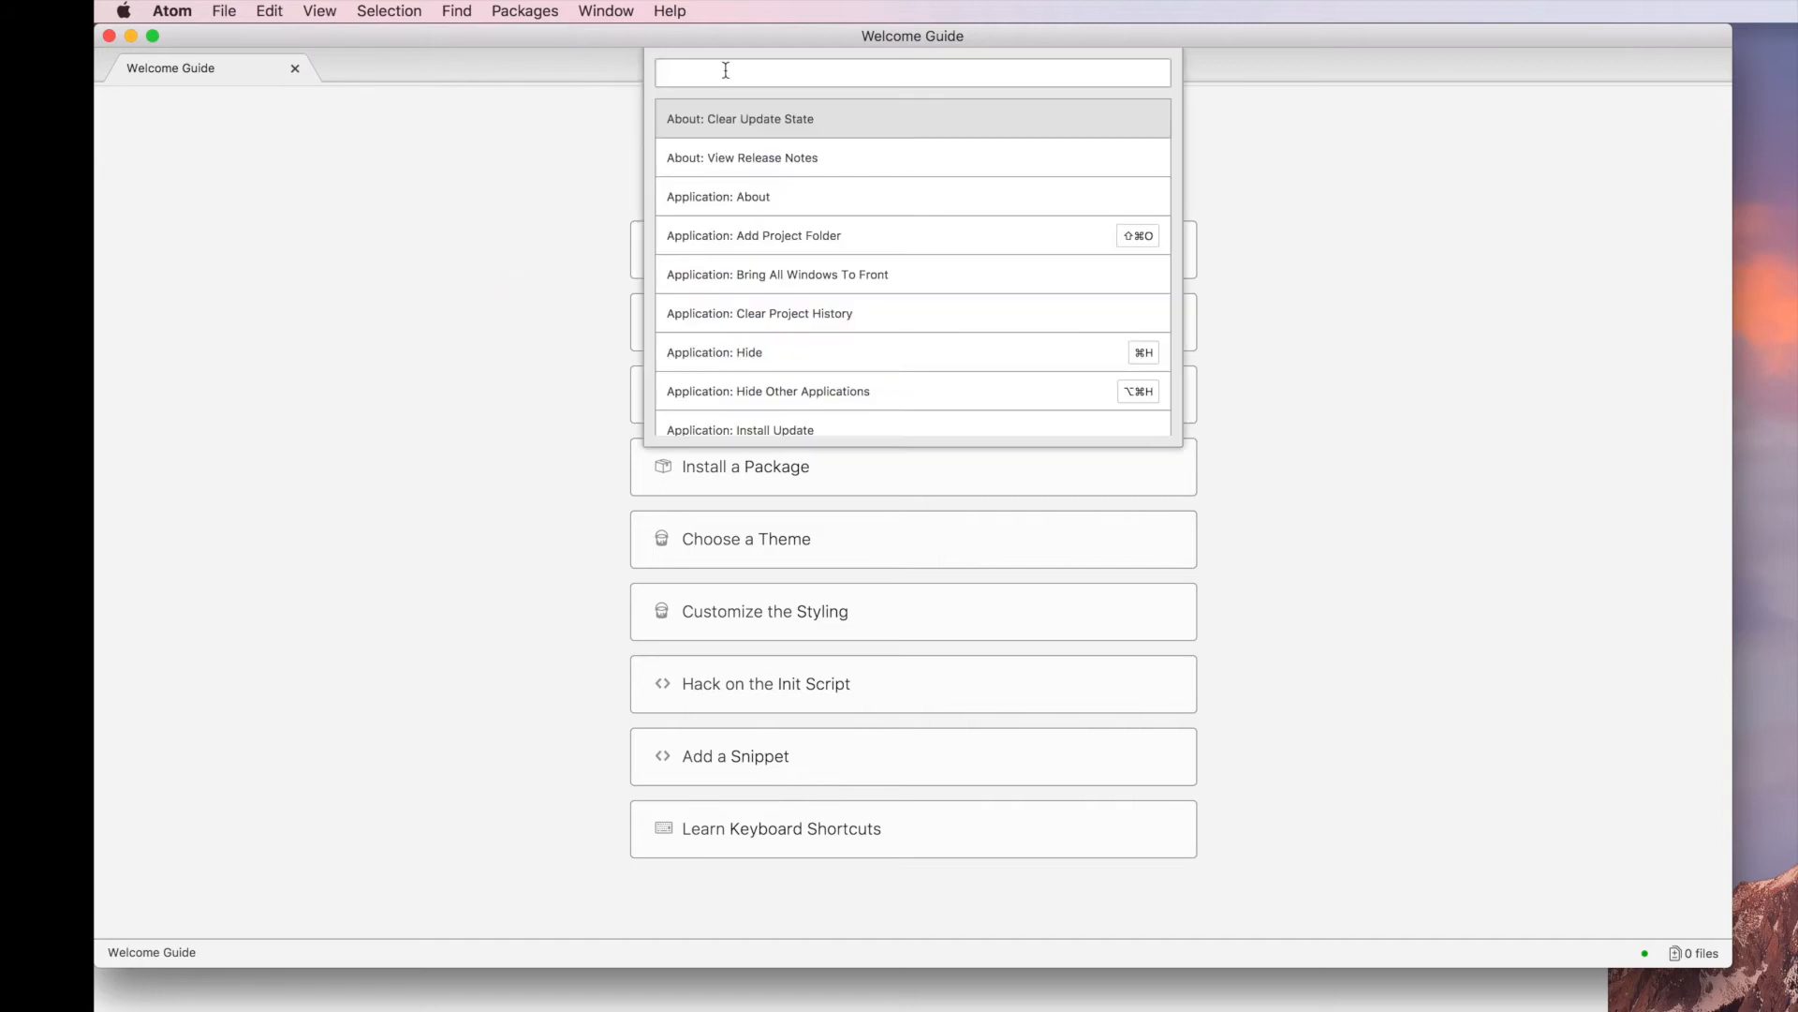
{"action": "type", "text": "cl"}
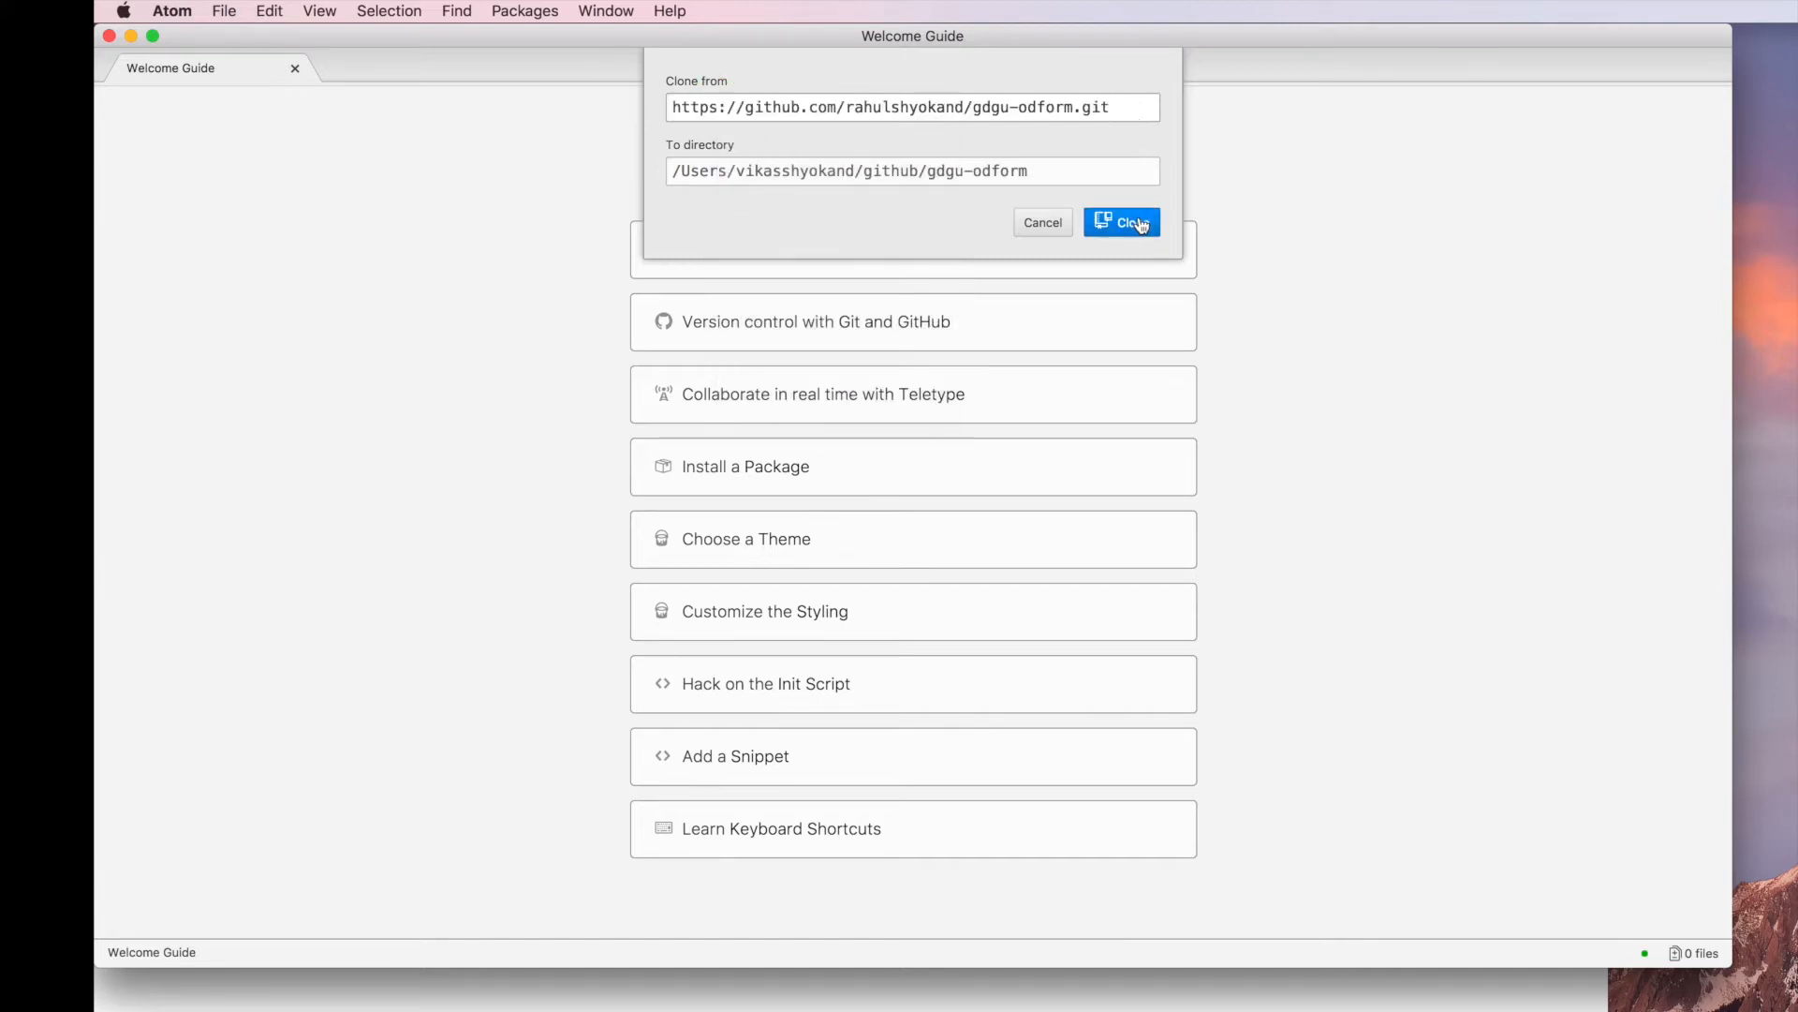
{"action": "left_click", "coordinate": [1121, 221]}
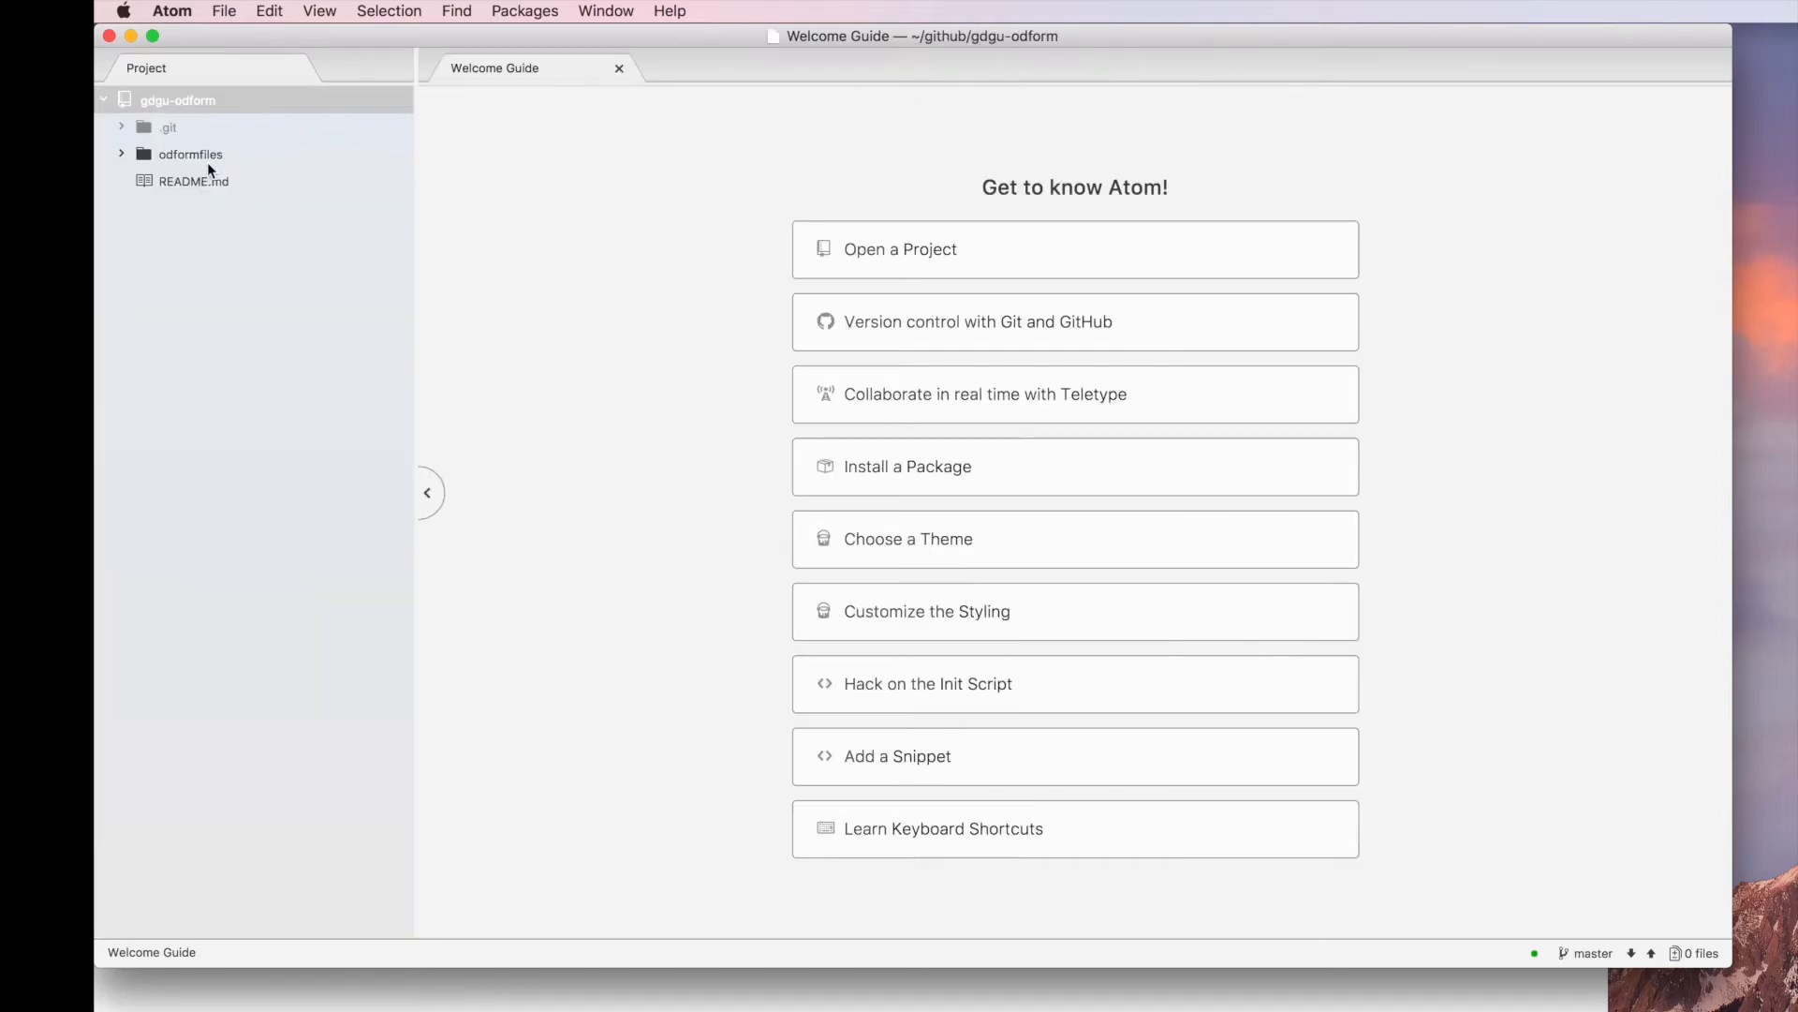
Add '//testing atom' on line 20 of odformfiles/backendod.php and save it
{"action": "left_click", "coordinate": [189, 154]}
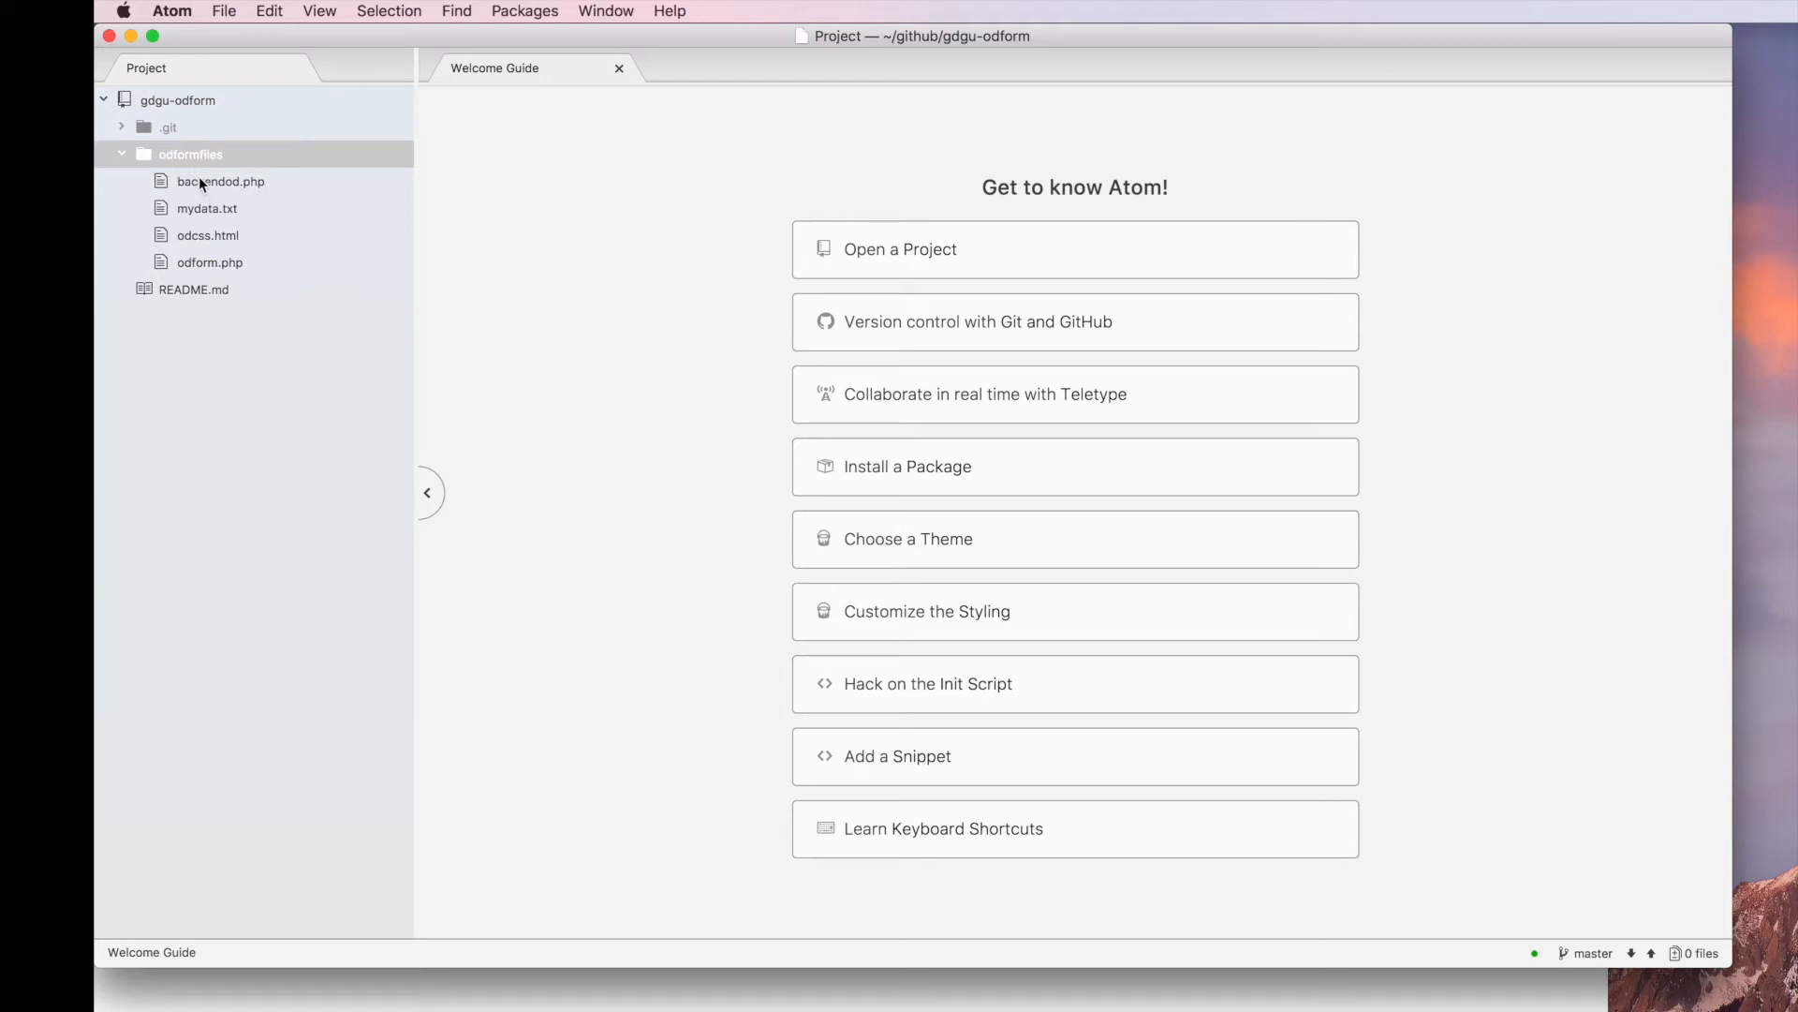
{"action": "mouse_move", "coordinate": [214, 262]}
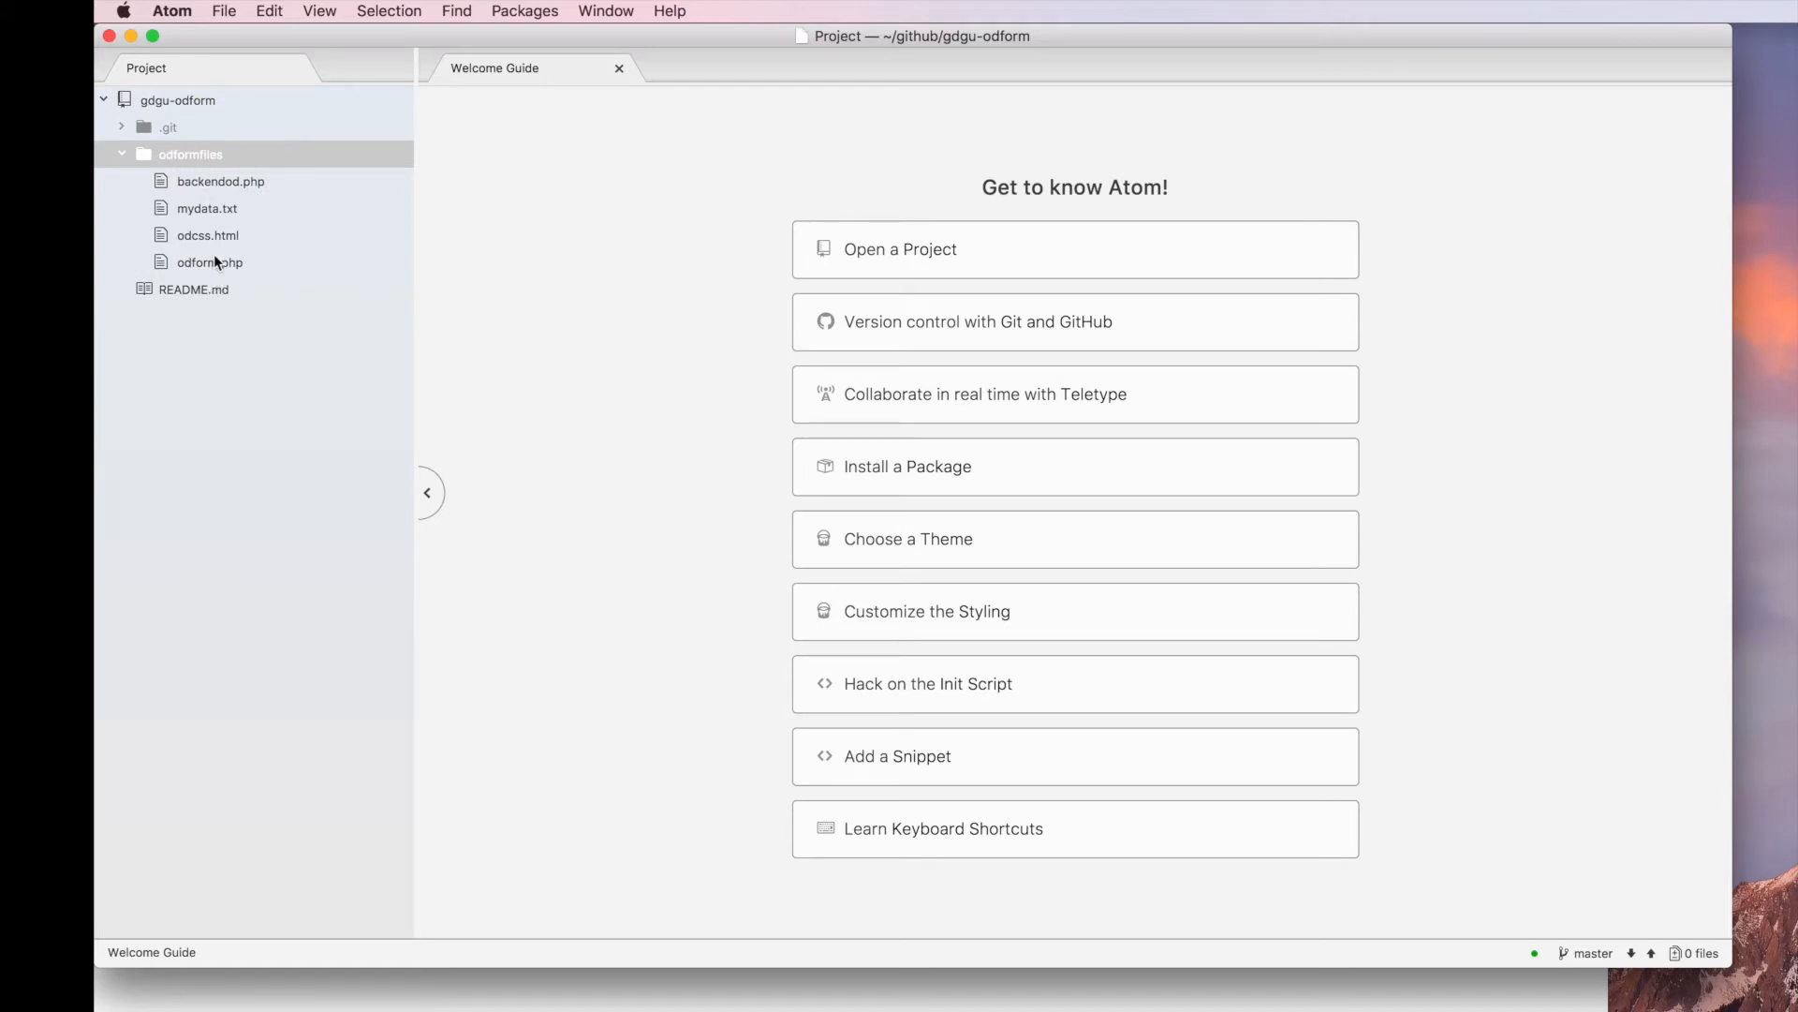
{"action": "double_click", "coordinate": [220, 181]}
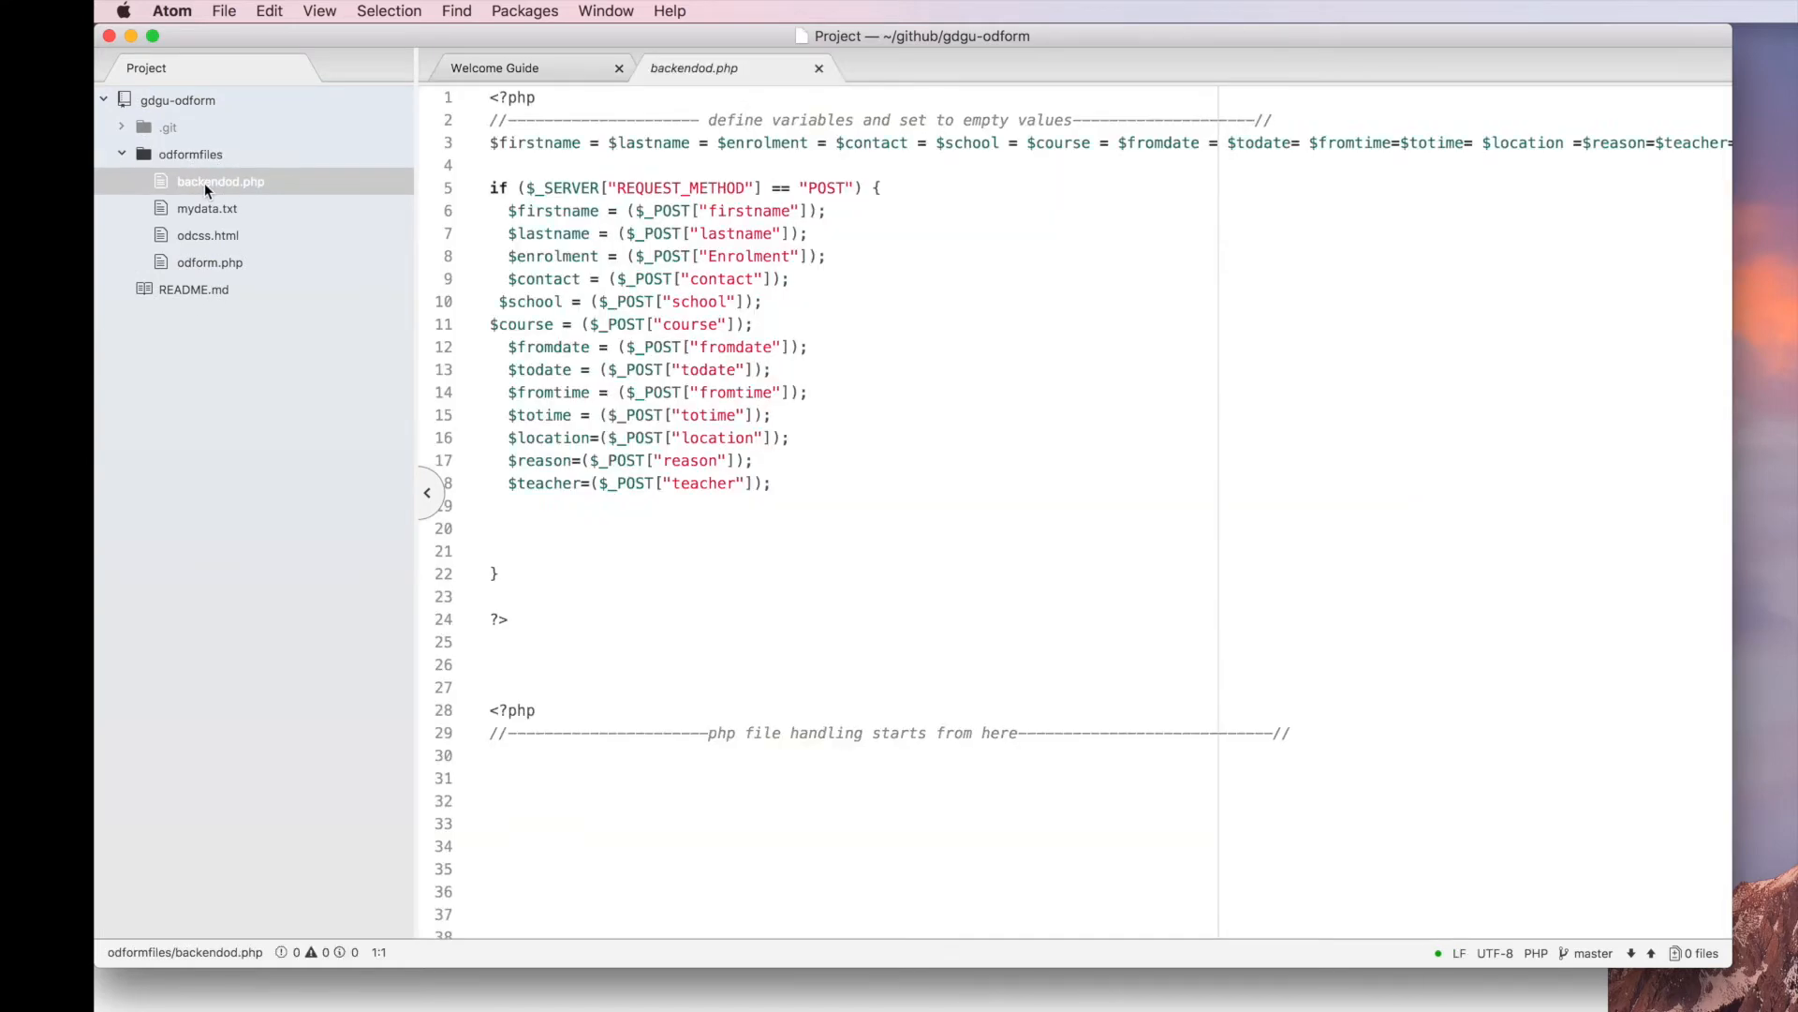
{"action": "left_click", "coordinate": [665, 528]}
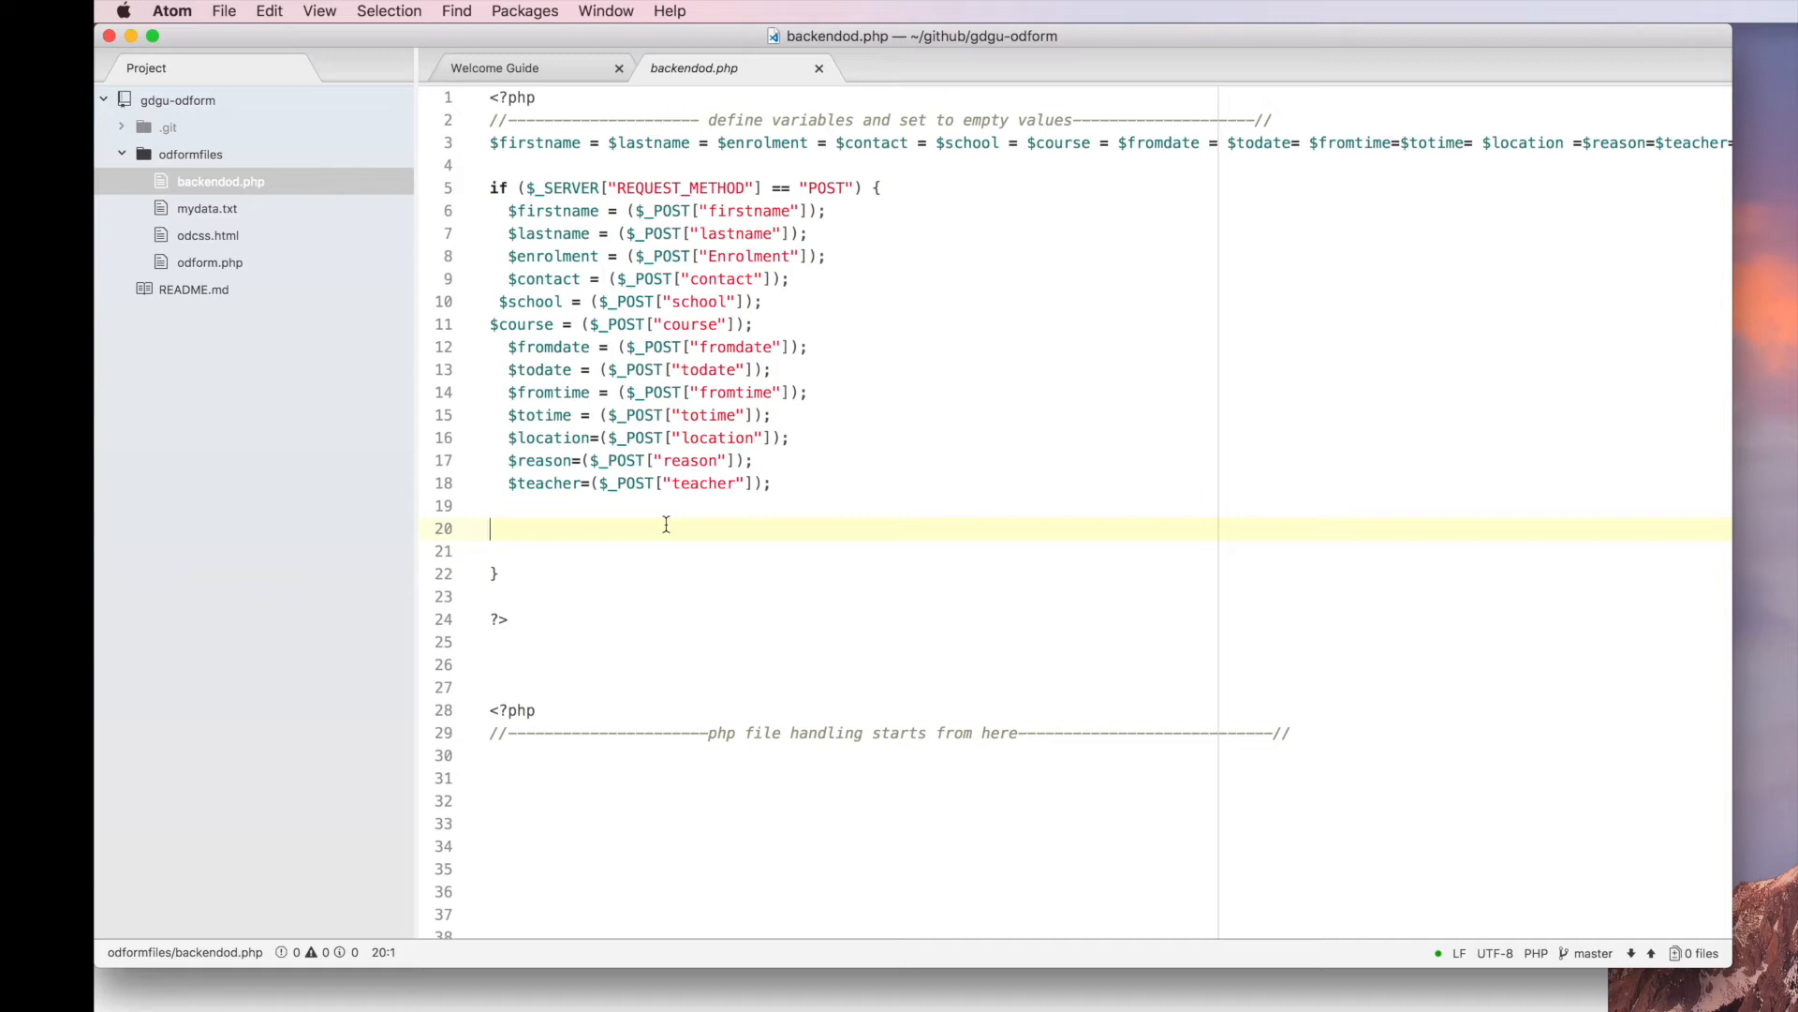
{"action": "type", "text": "//"}
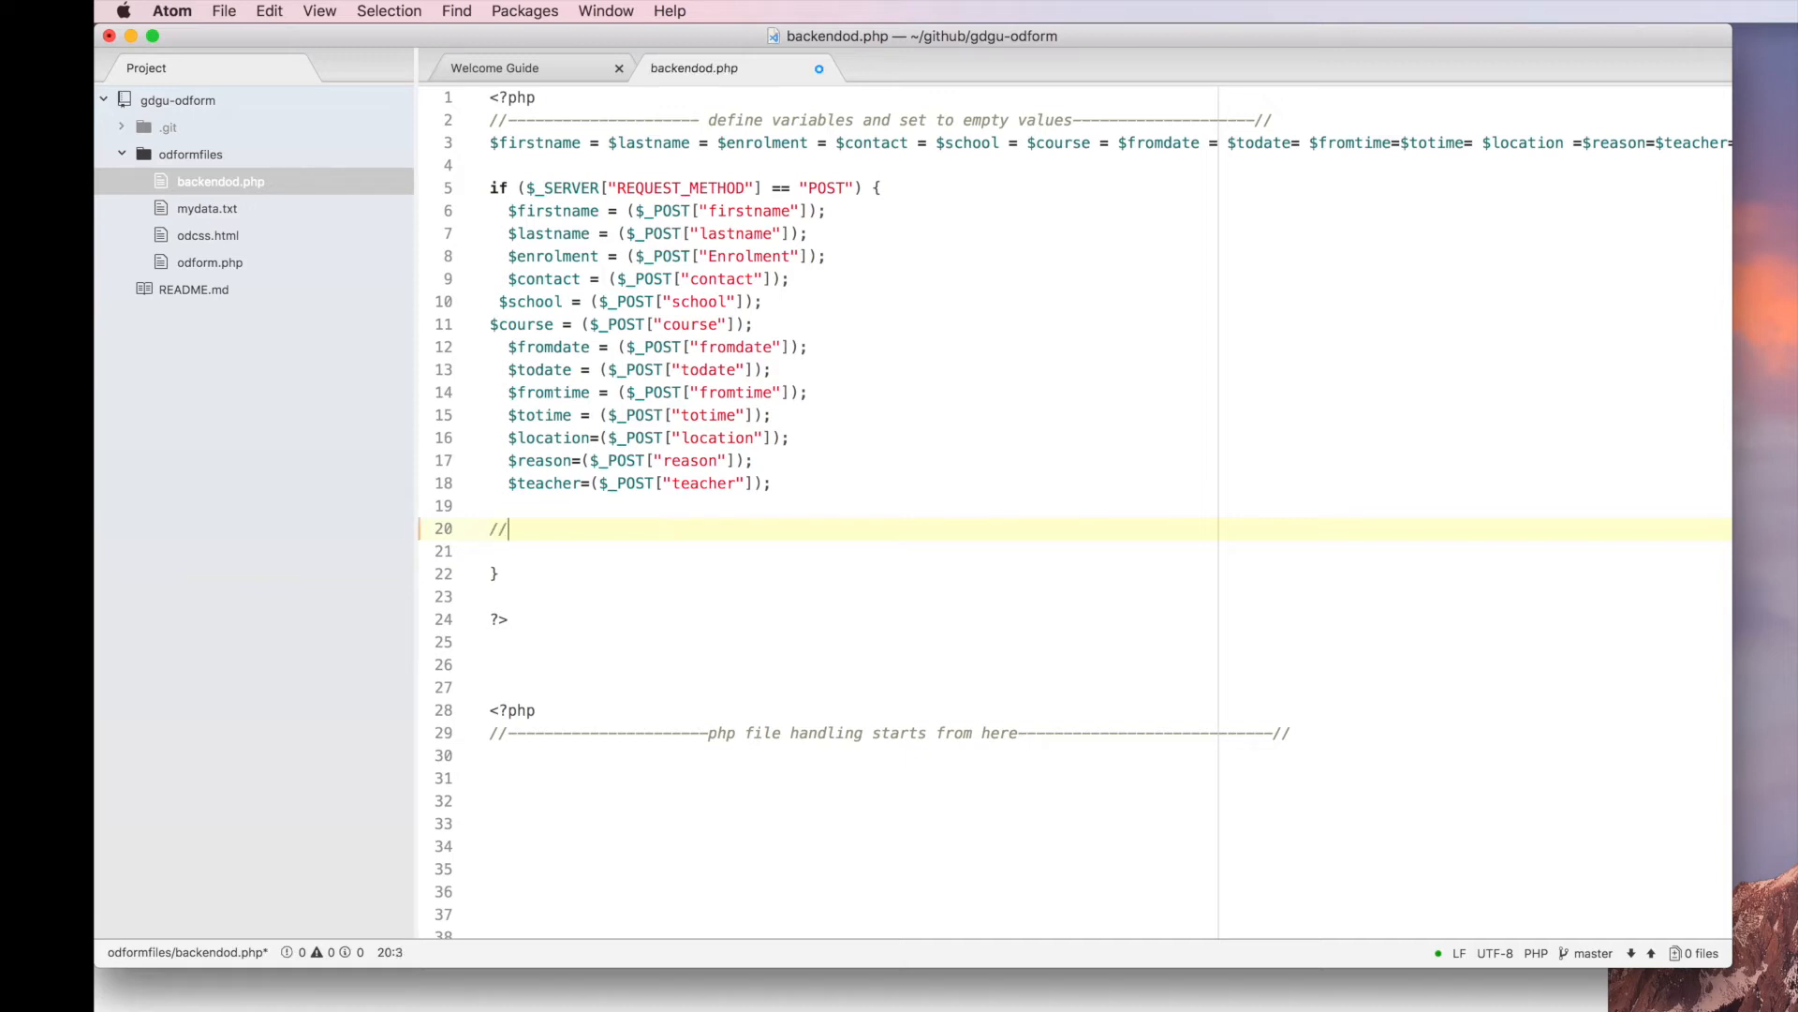
{"action": "type", "text": "testing atom"}
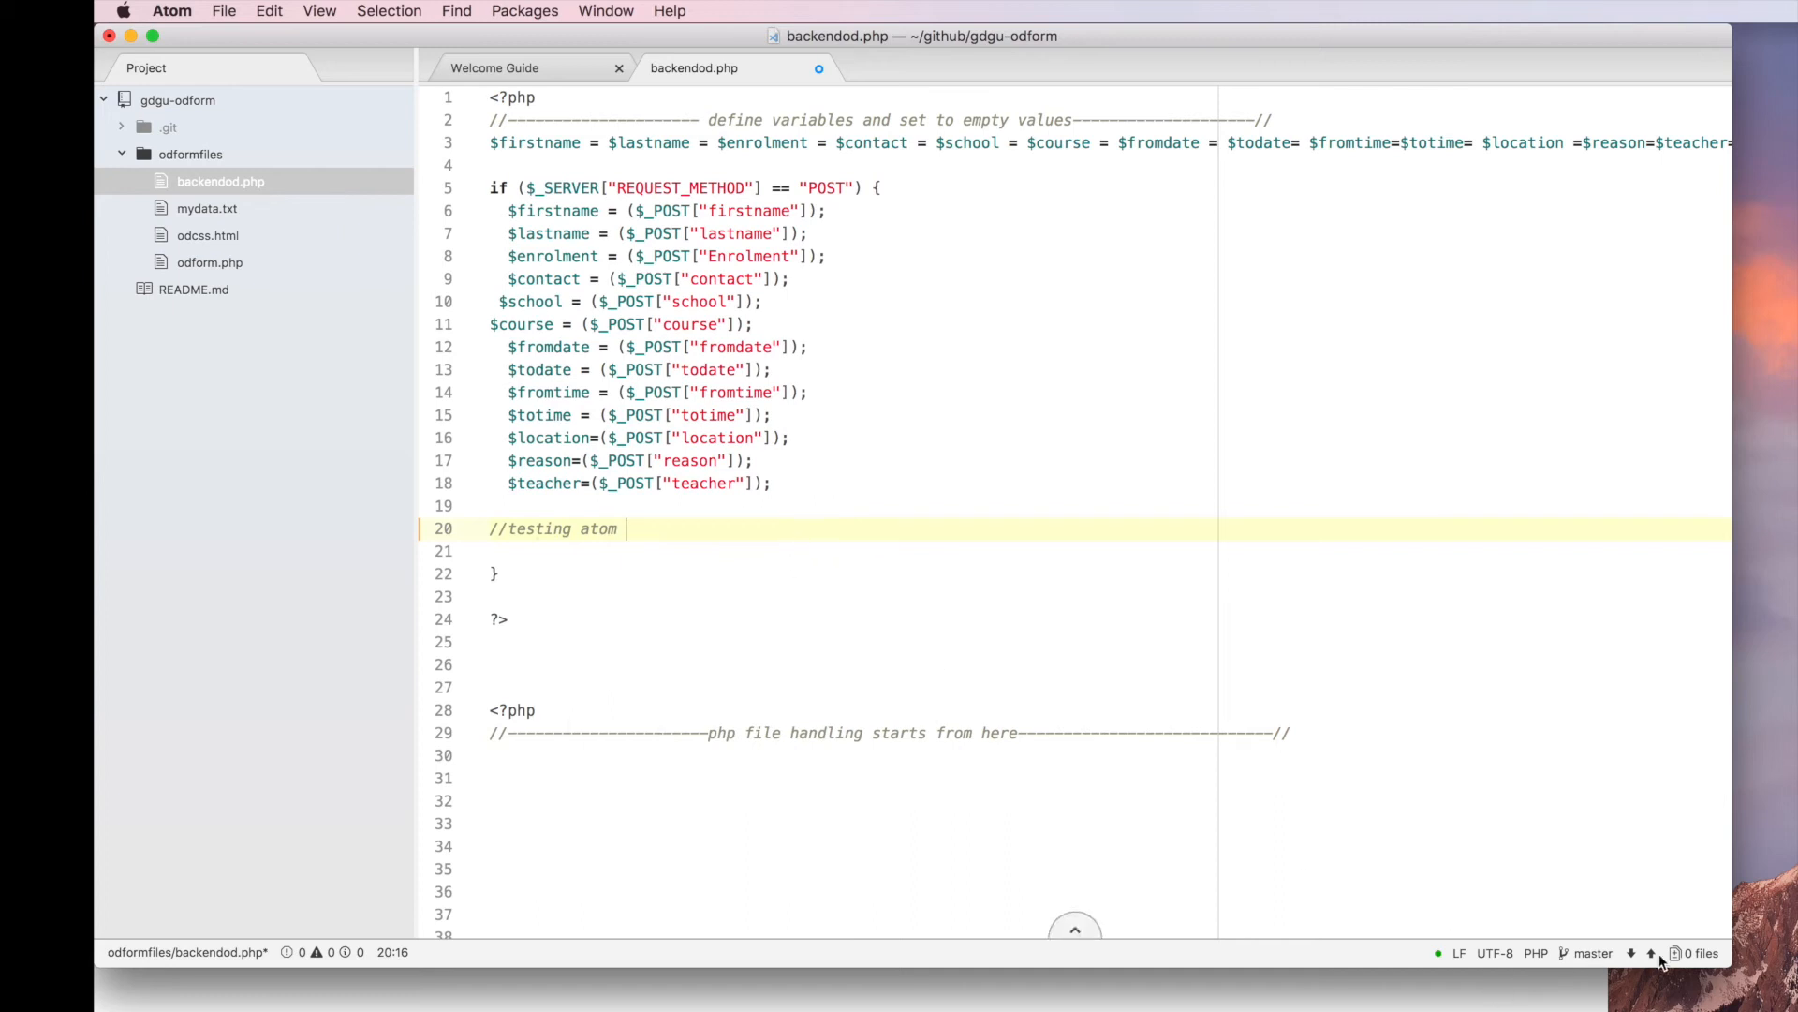
{"action": "key", "text": "enter"}
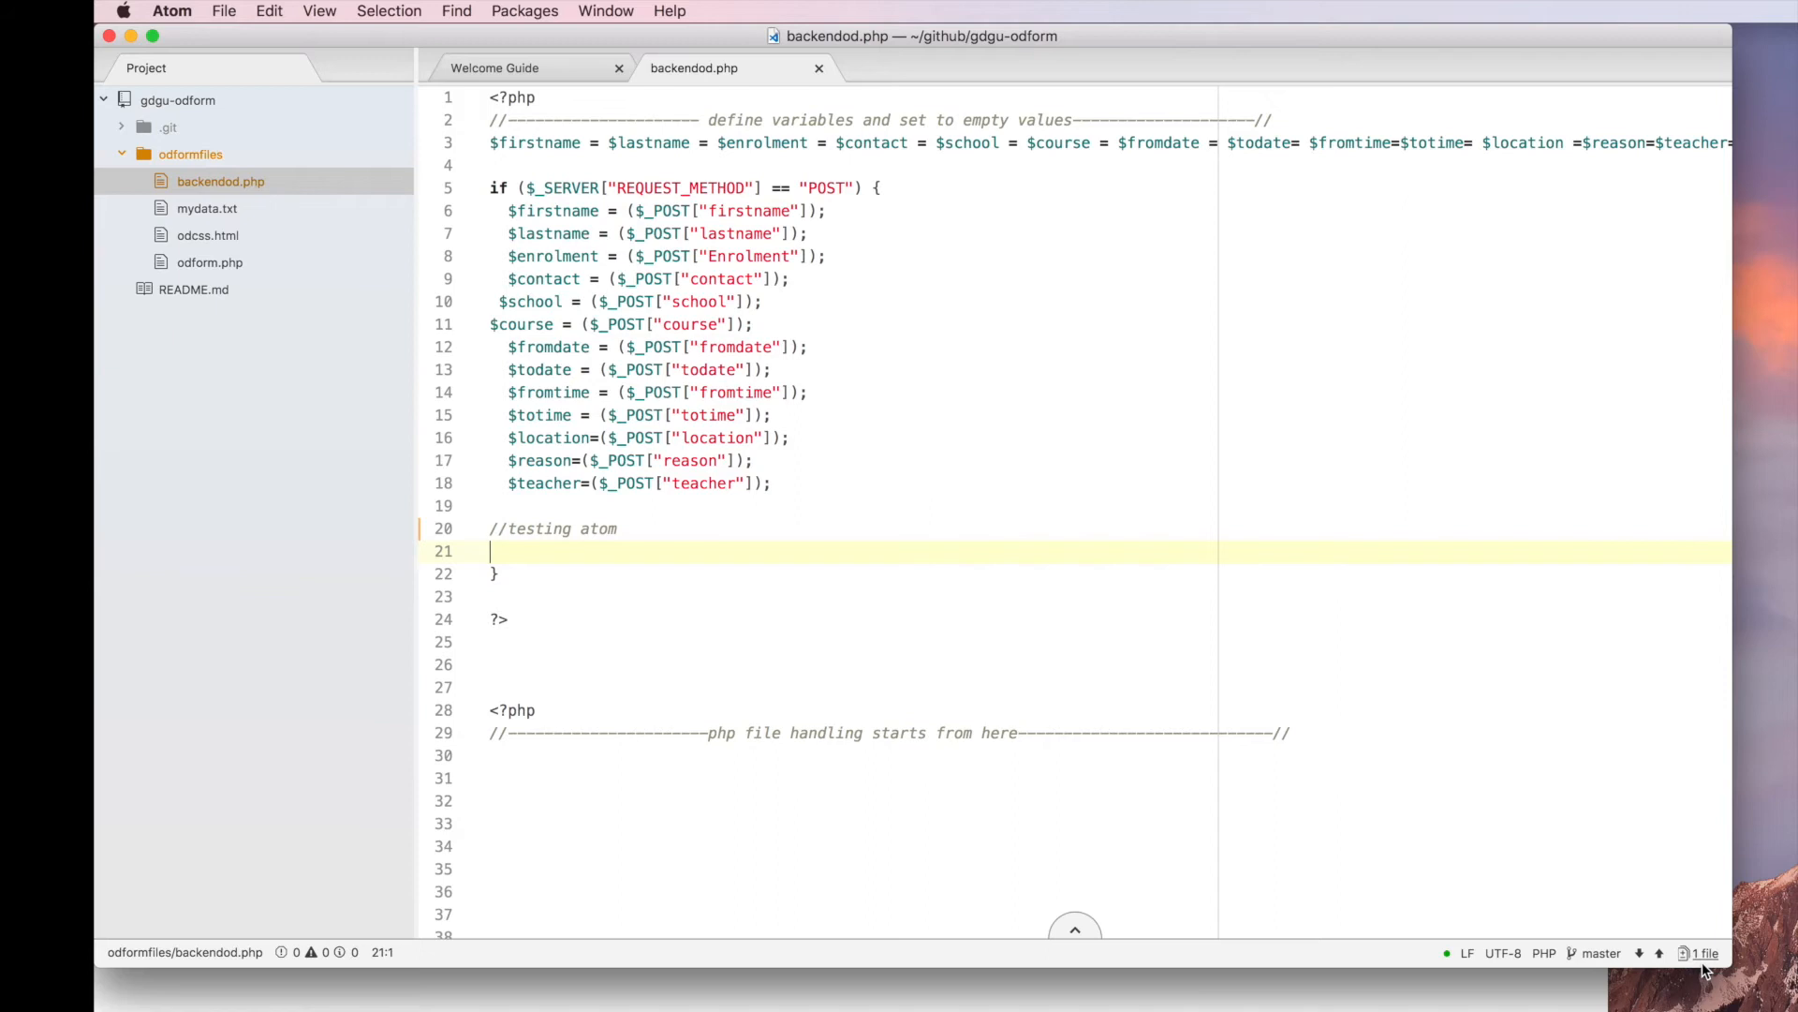
Stage the backendod.php change and commit it to master as 'comments added'
{"action": "left_click", "coordinate": [1708, 952]}
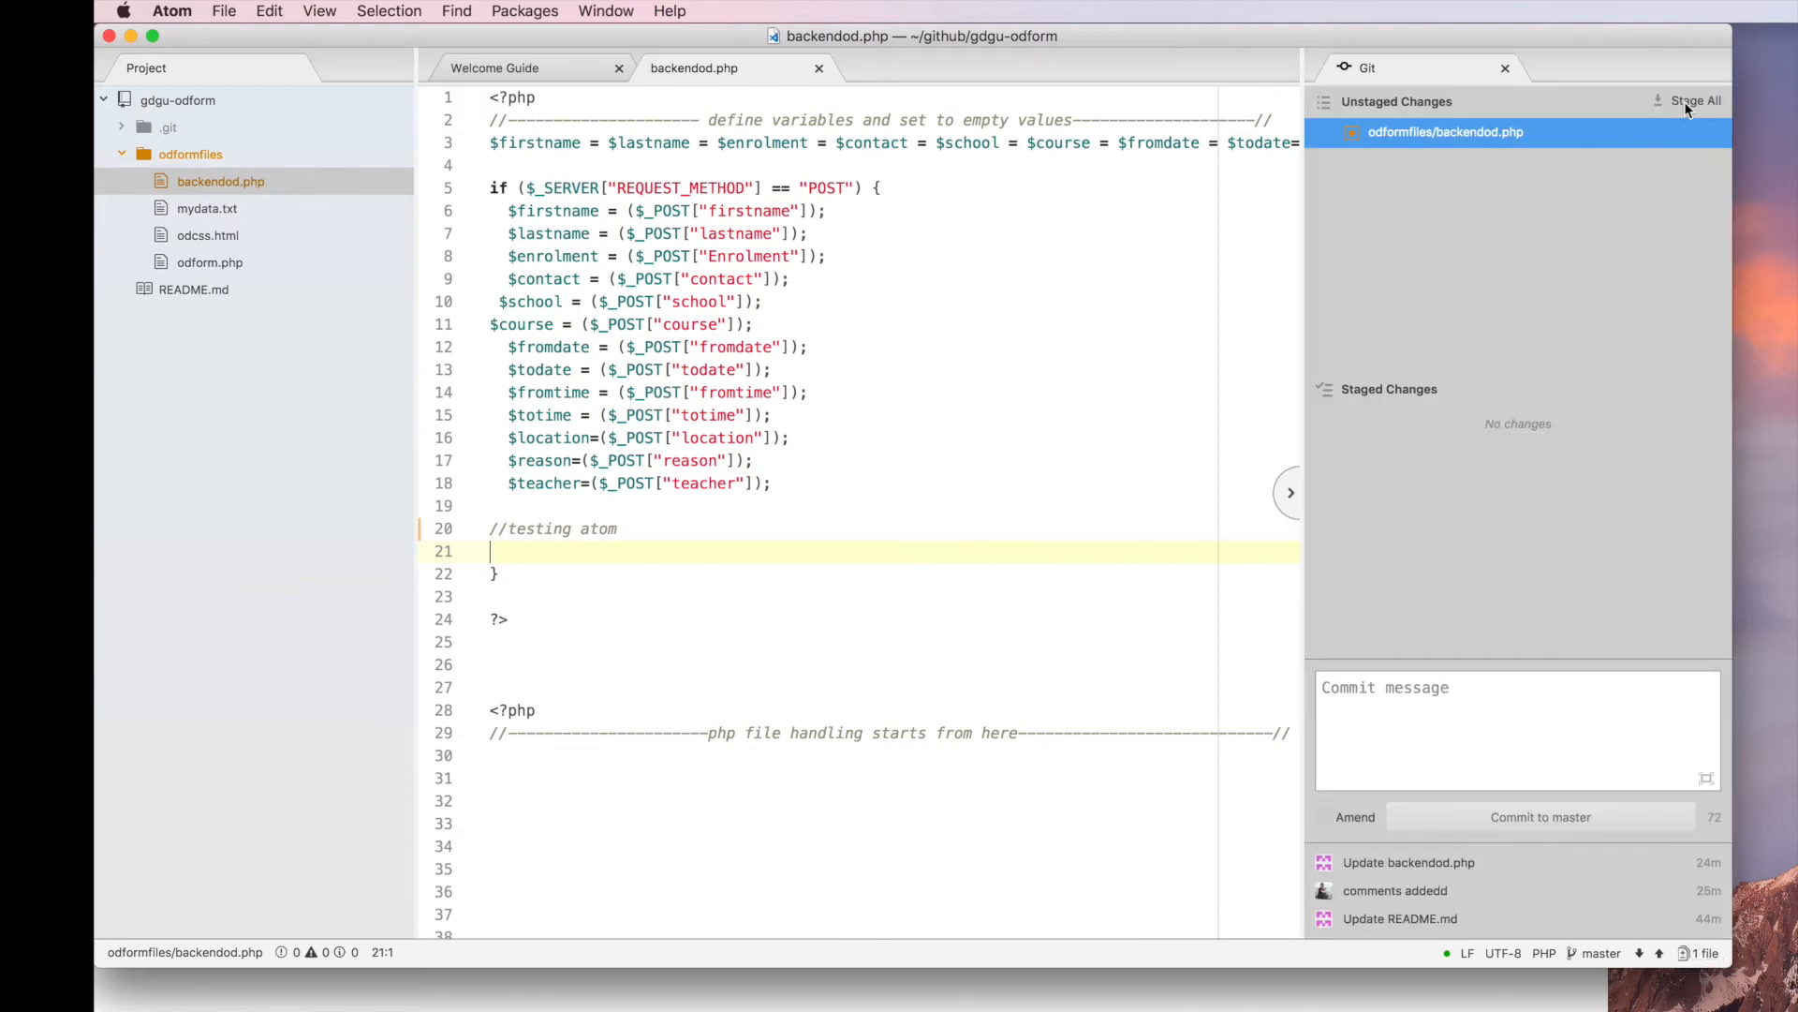
{"action": "left_click", "coordinate": [1695, 101]}
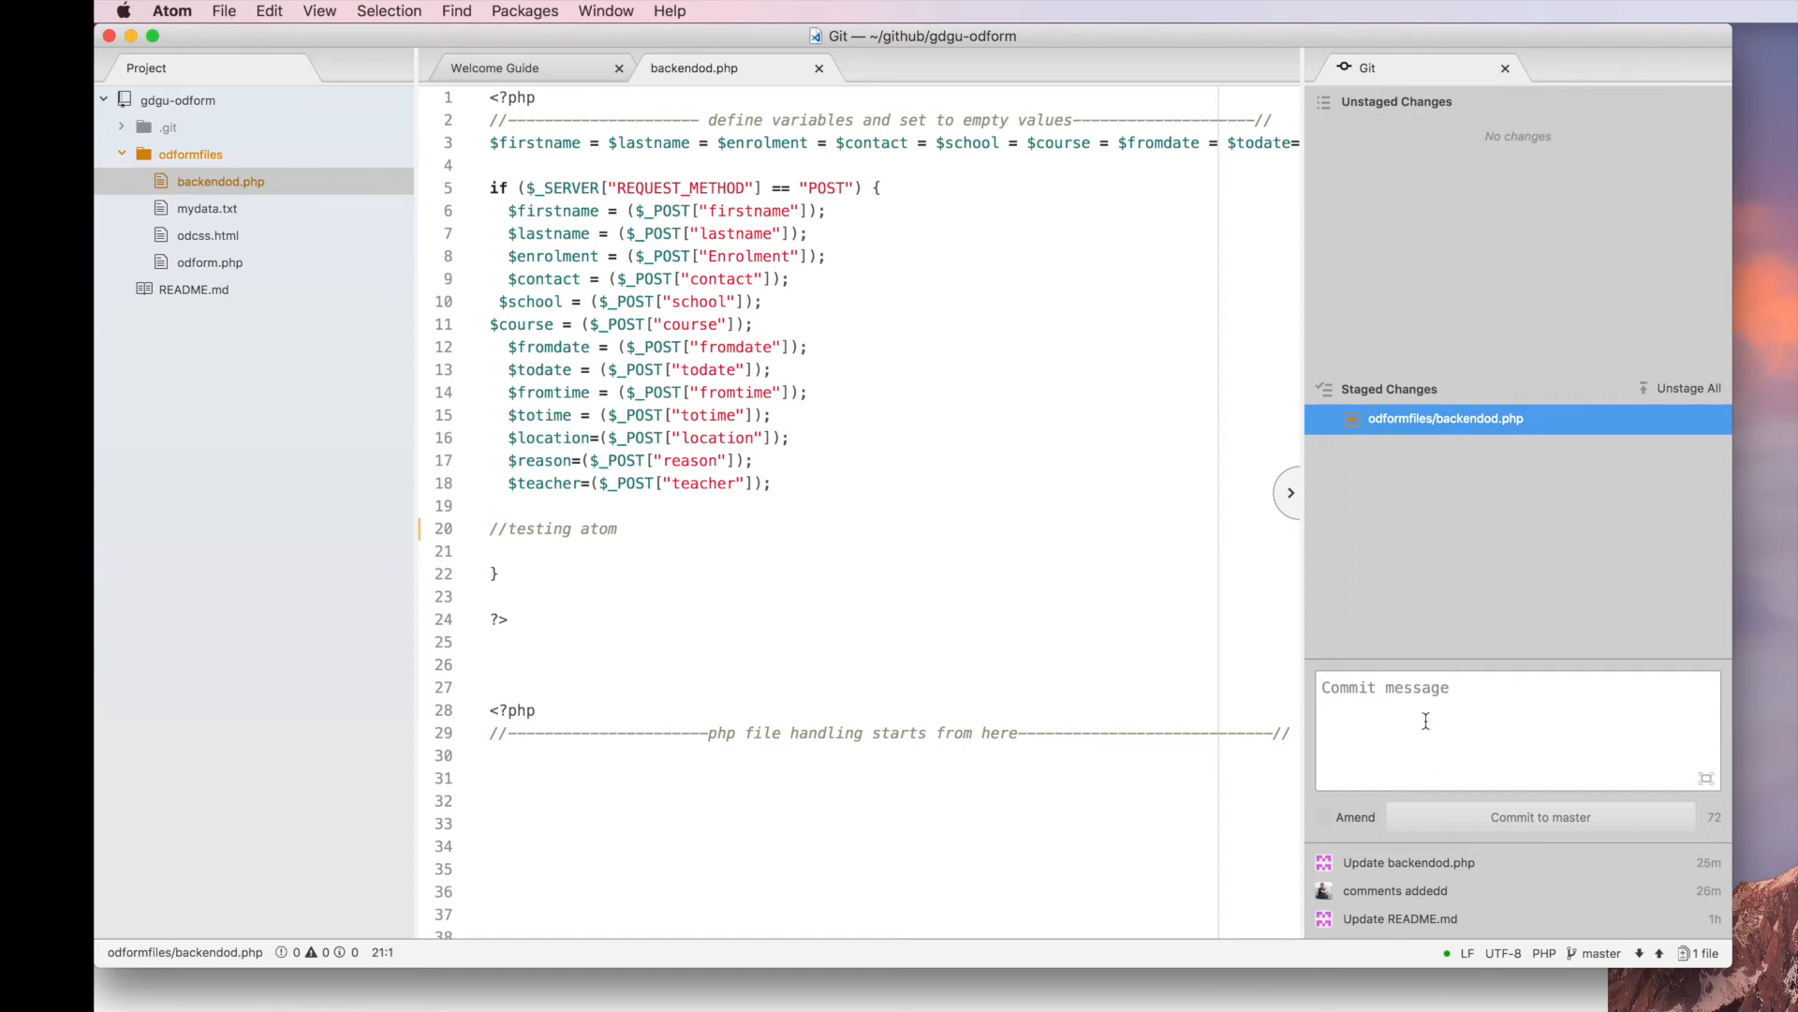
{"action": "type", "text": "comments added"}
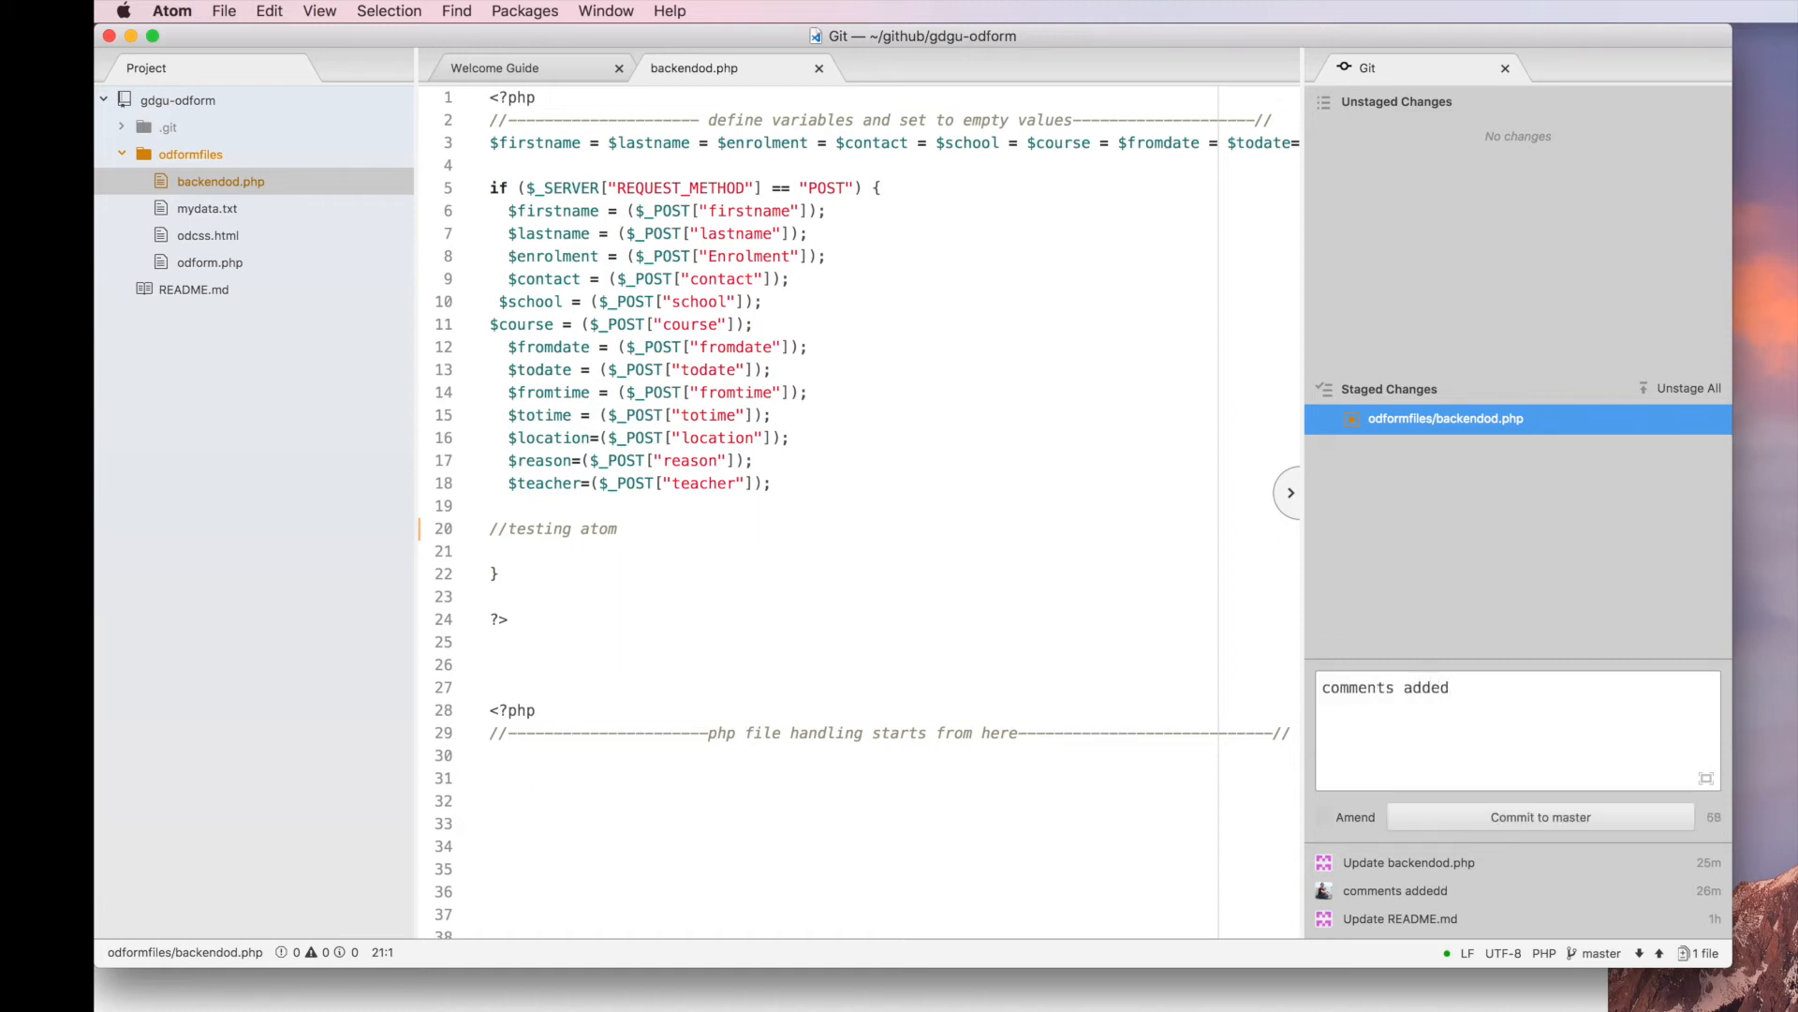
{"action": "left_click", "coordinate": [1540, 817]}
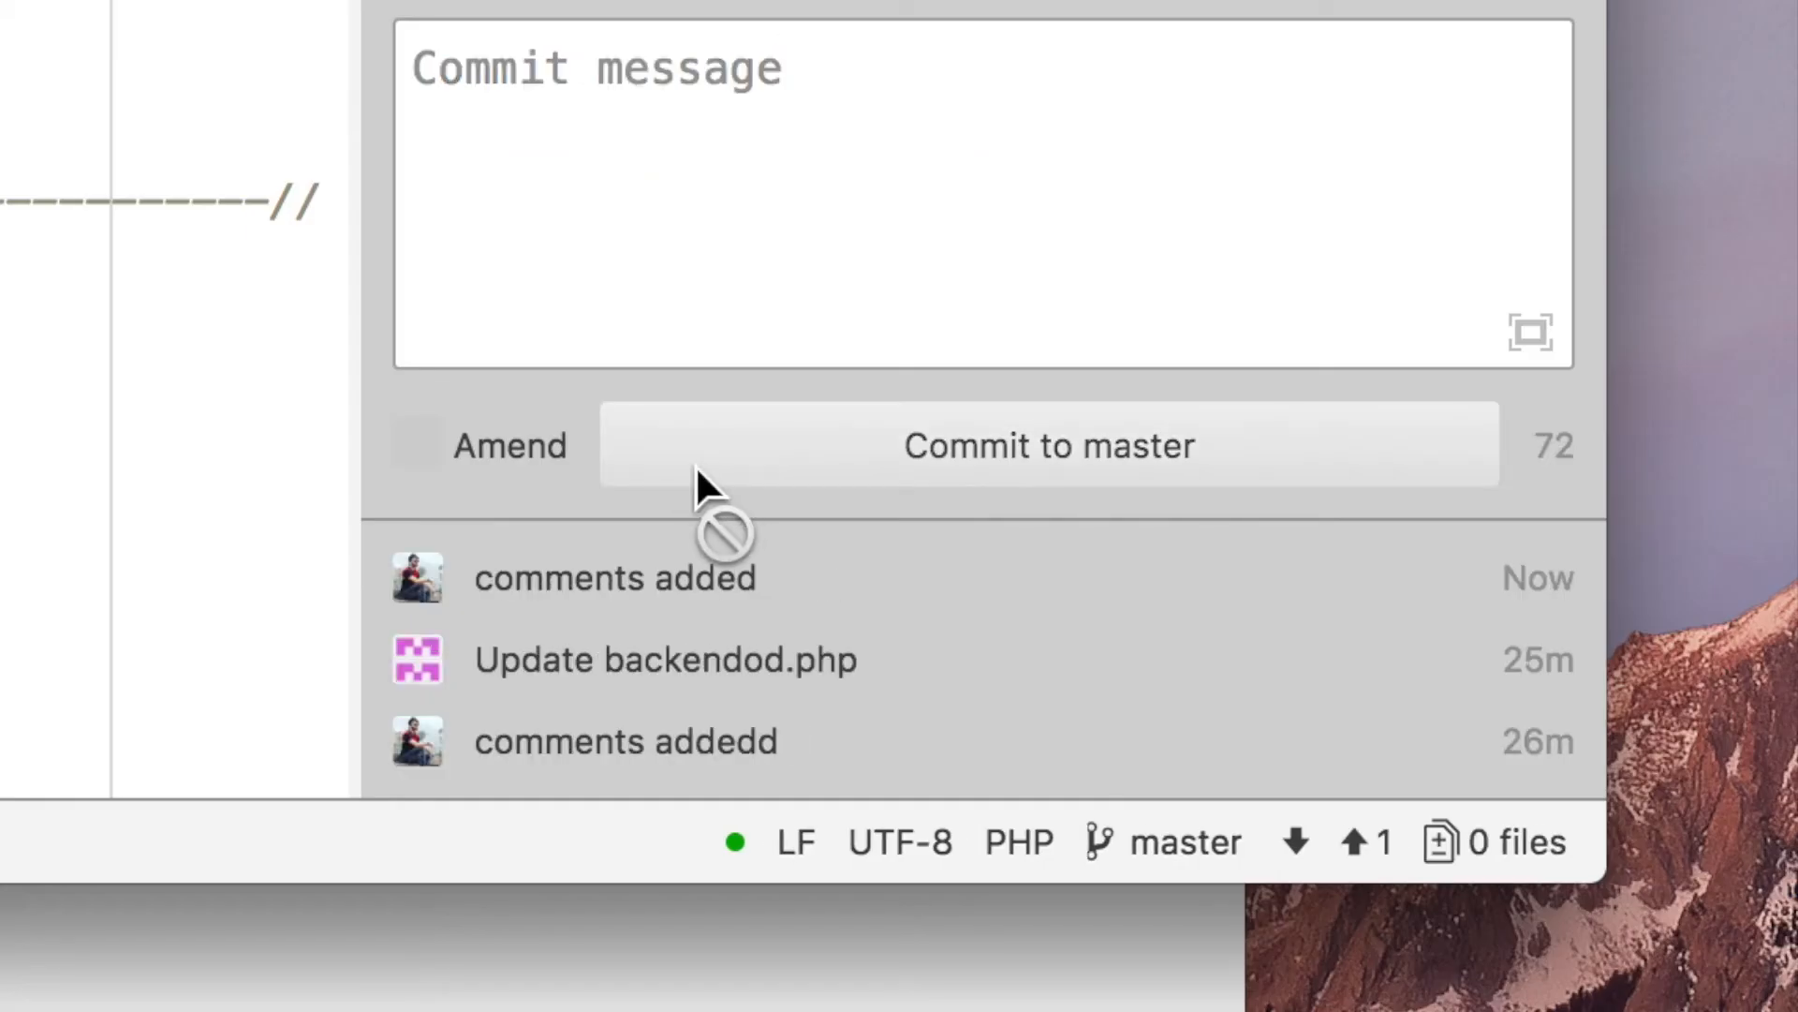
{"action": "mouse_move", "coordinate": [700, 448]}
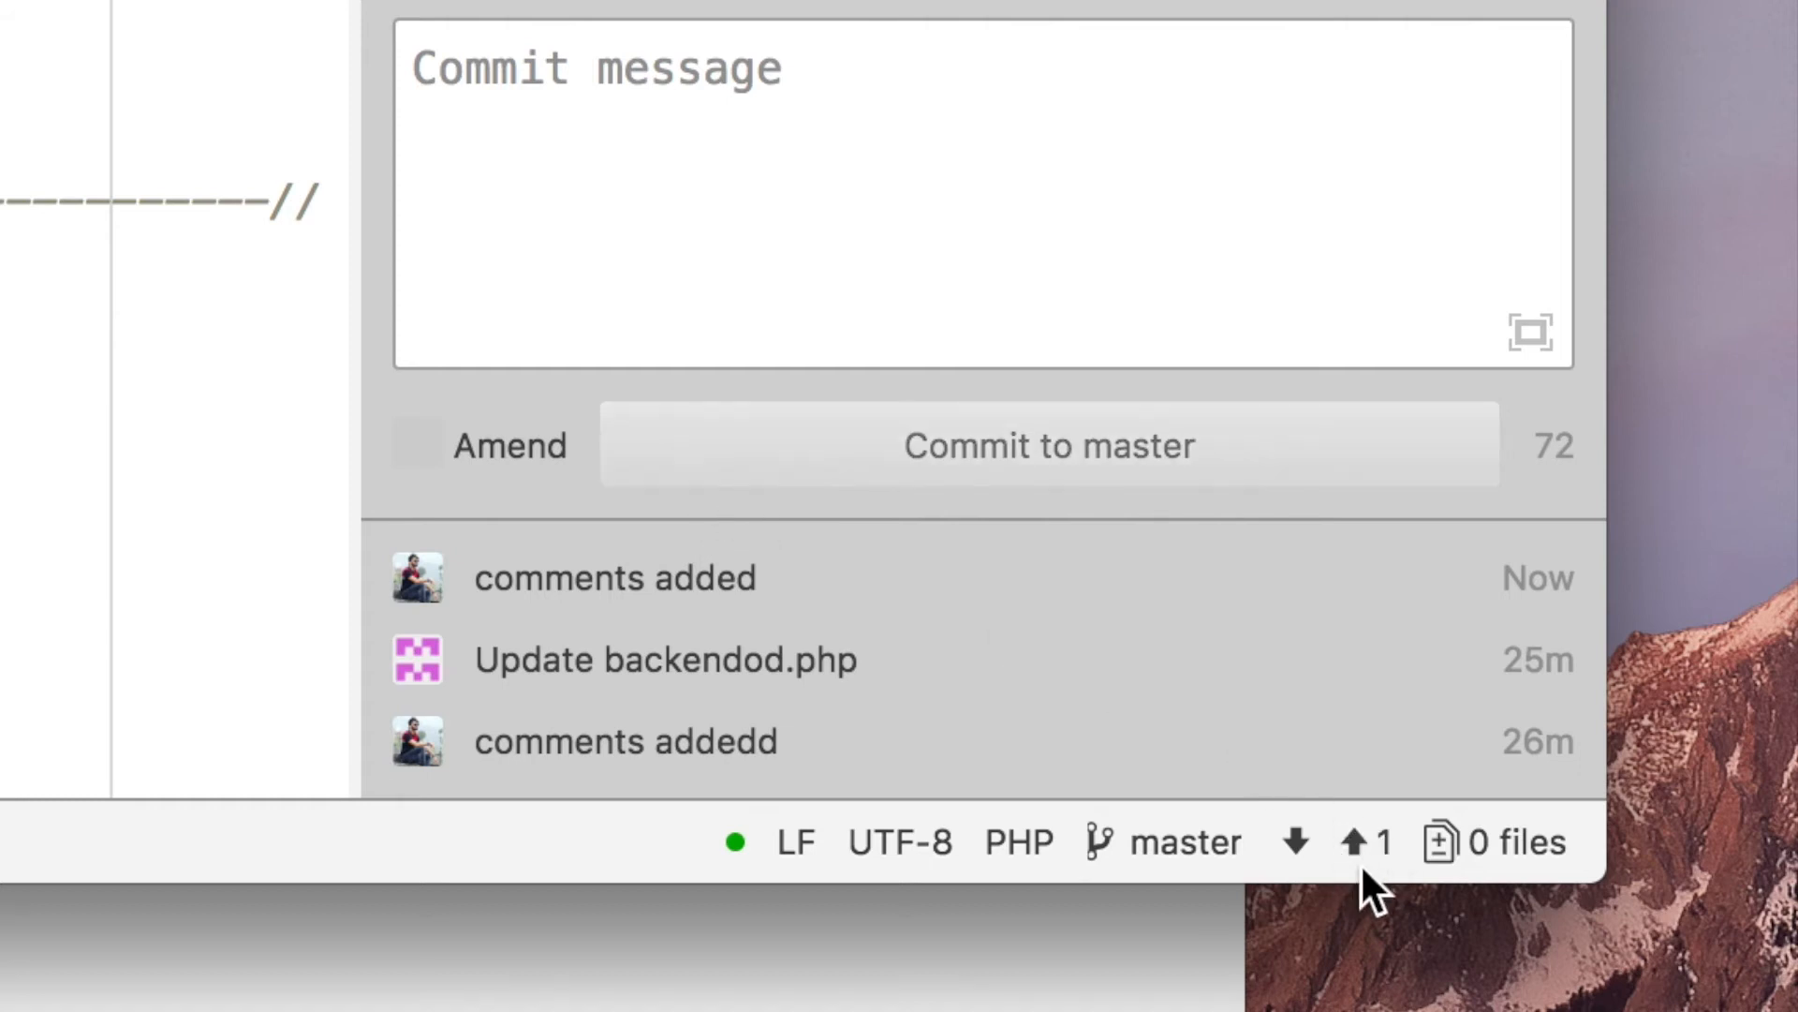
{"action": "left_click", "coordinate": [1358, 841]}
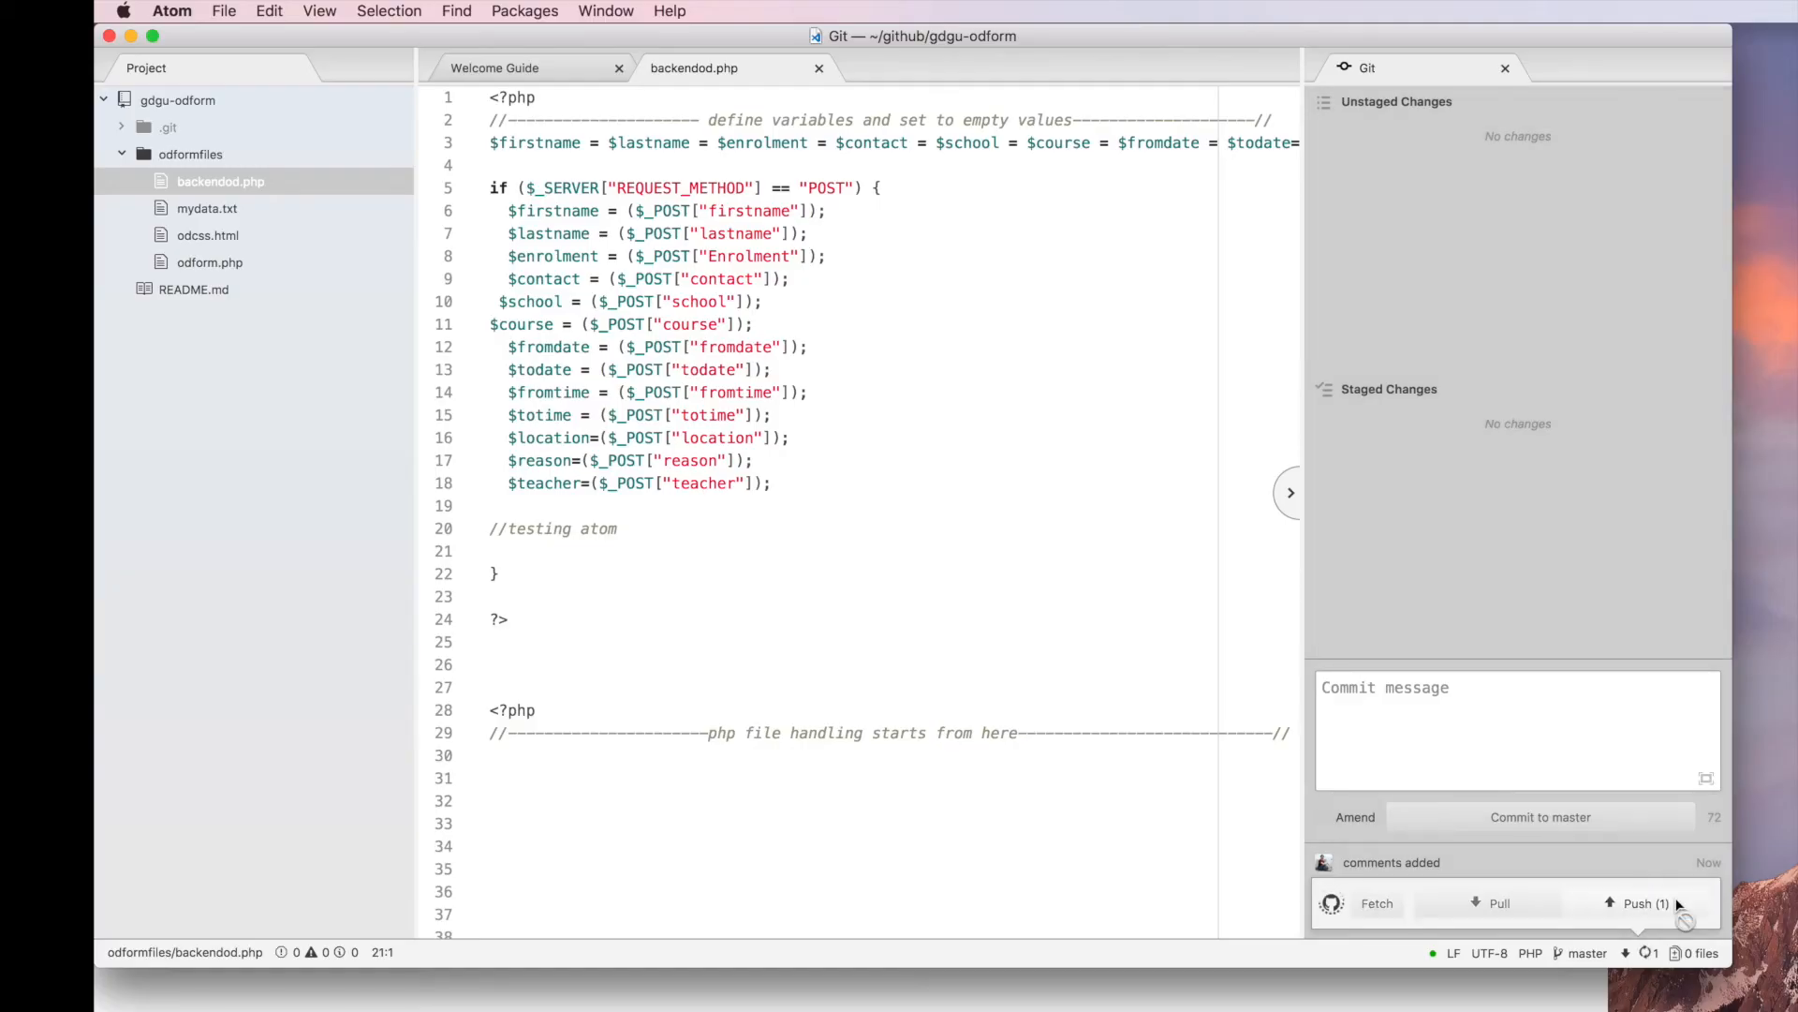
Push the 'comments added' commit to the GitHub remote
{"action": "left_click", "coordinate": [1644, 903]}
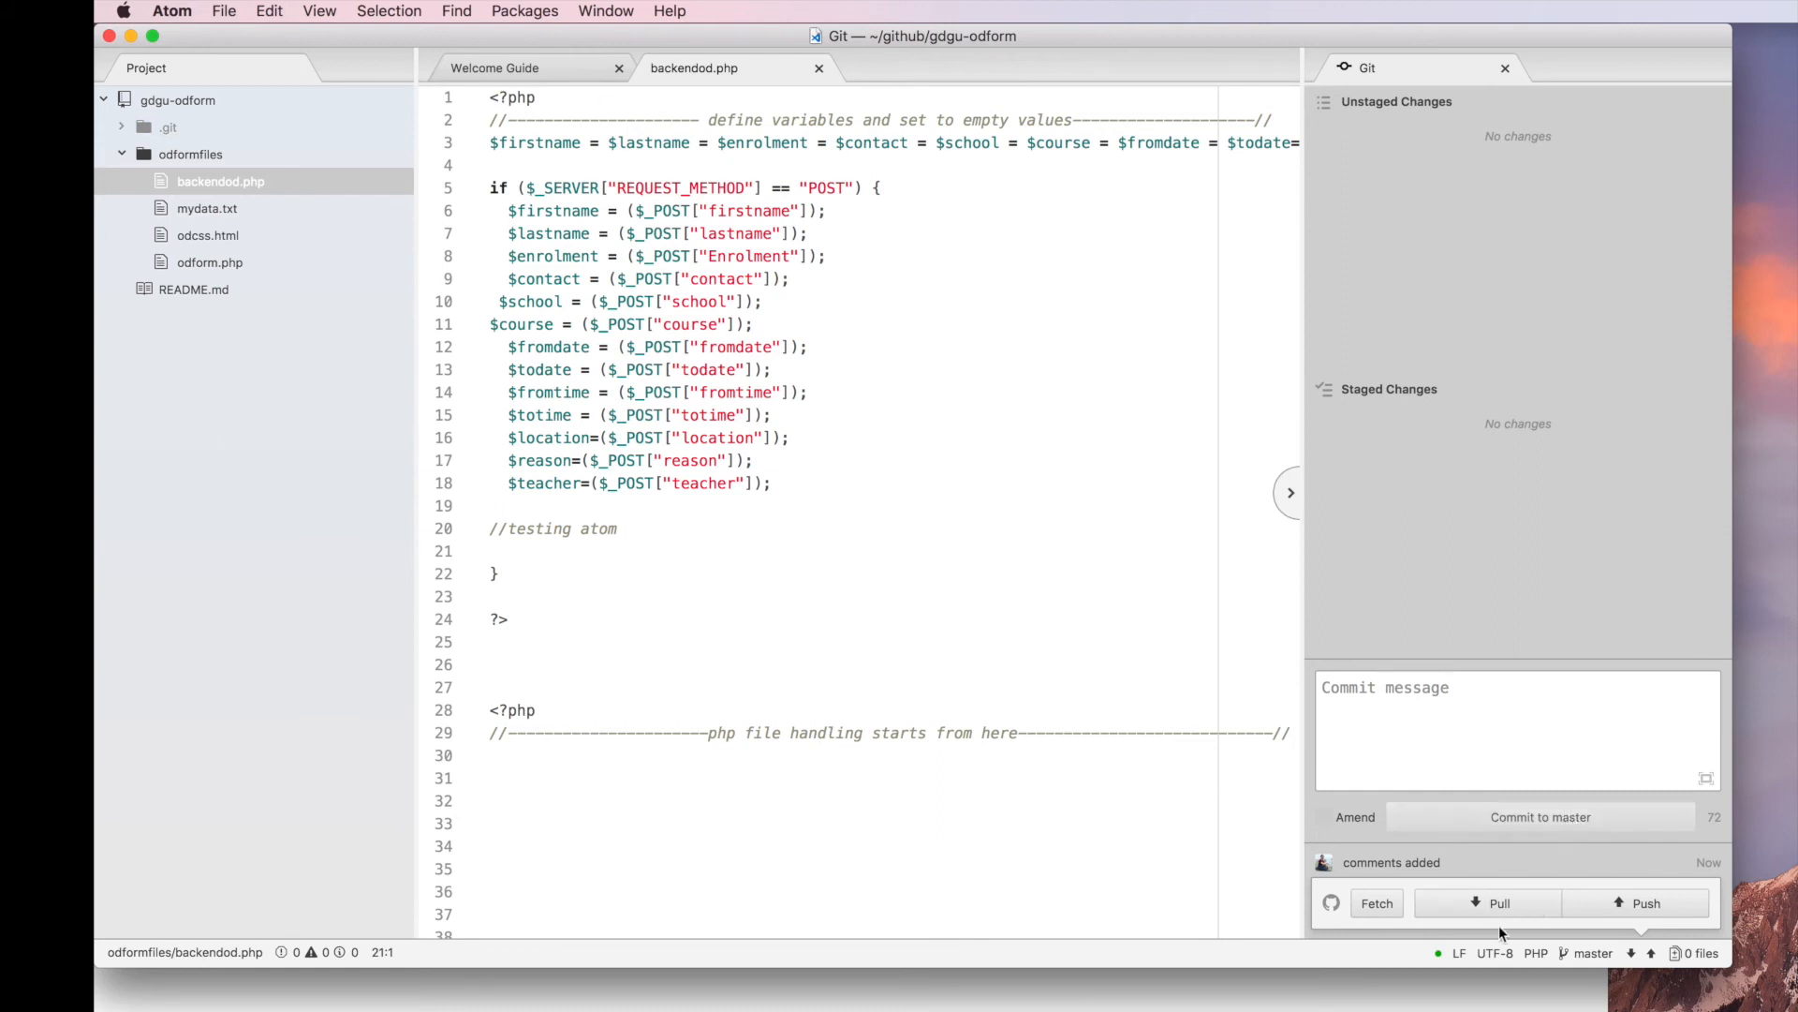
{"action": "mouse_move", "coordinate": [1670, 908]}
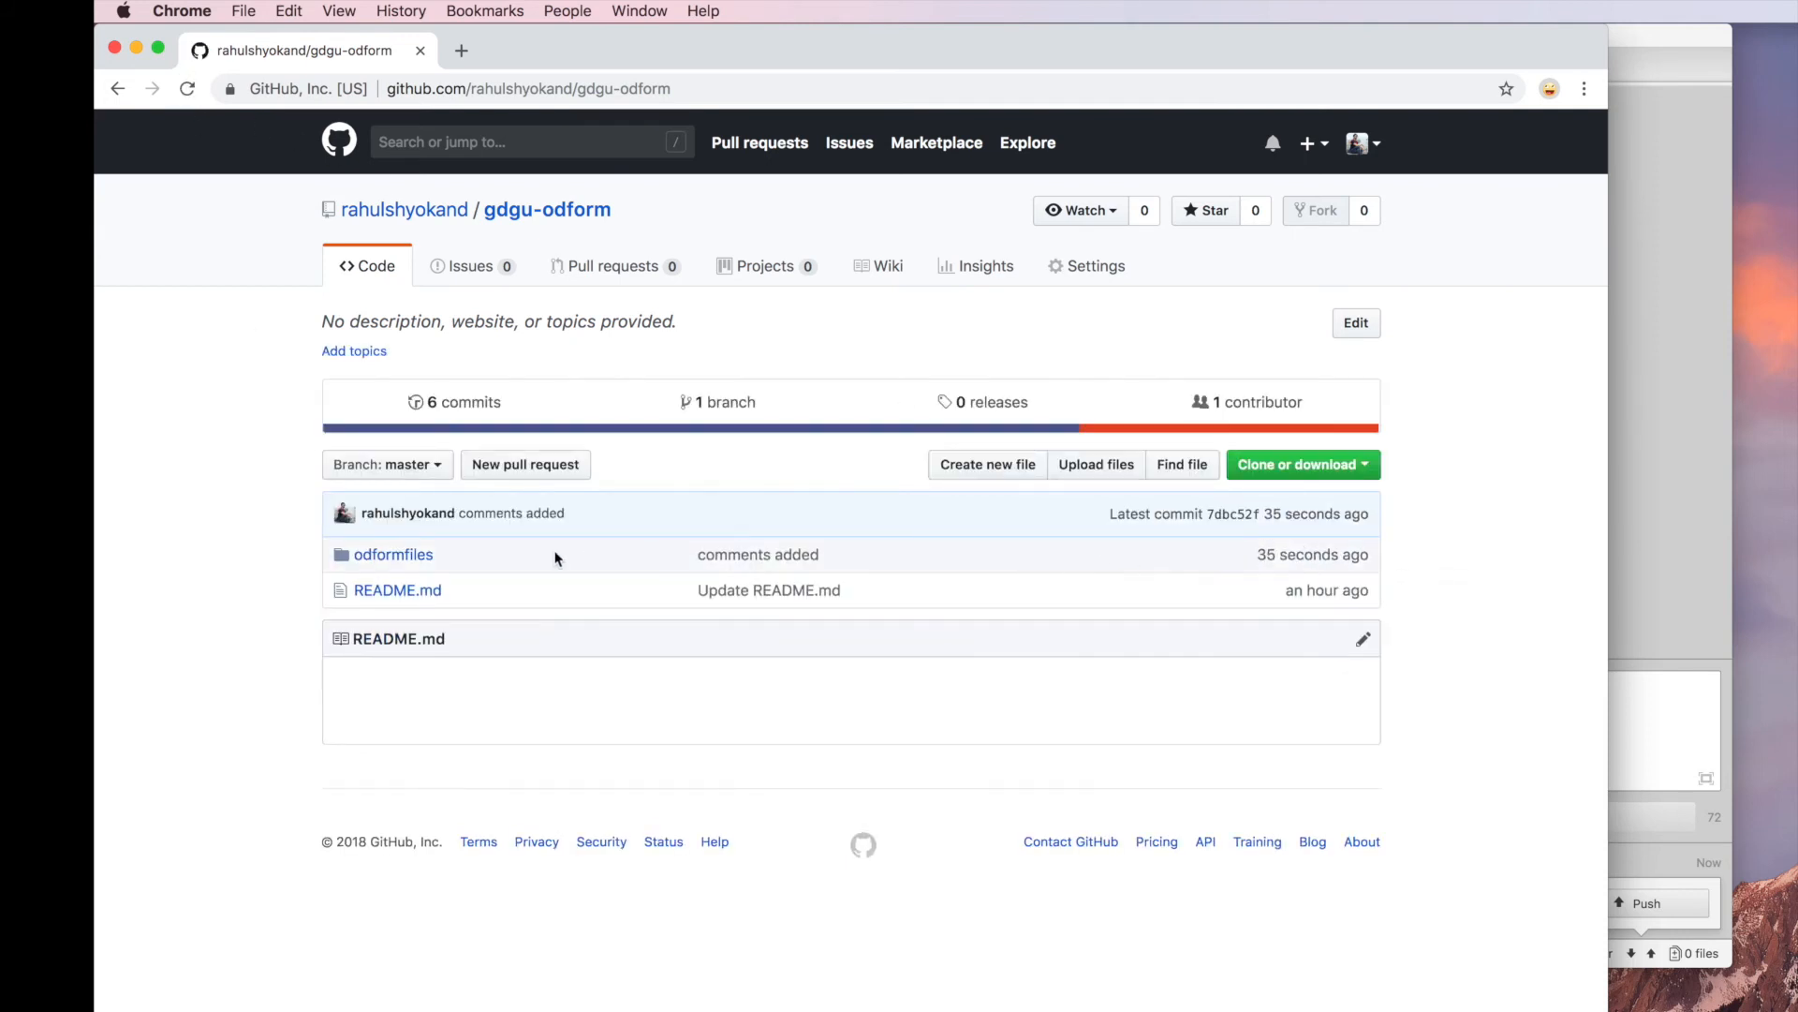
Browse to odformfiles/backendod.php on GitHub to see the //testing atom line
{"action": "left_click", "coordinate": [393, 554]}
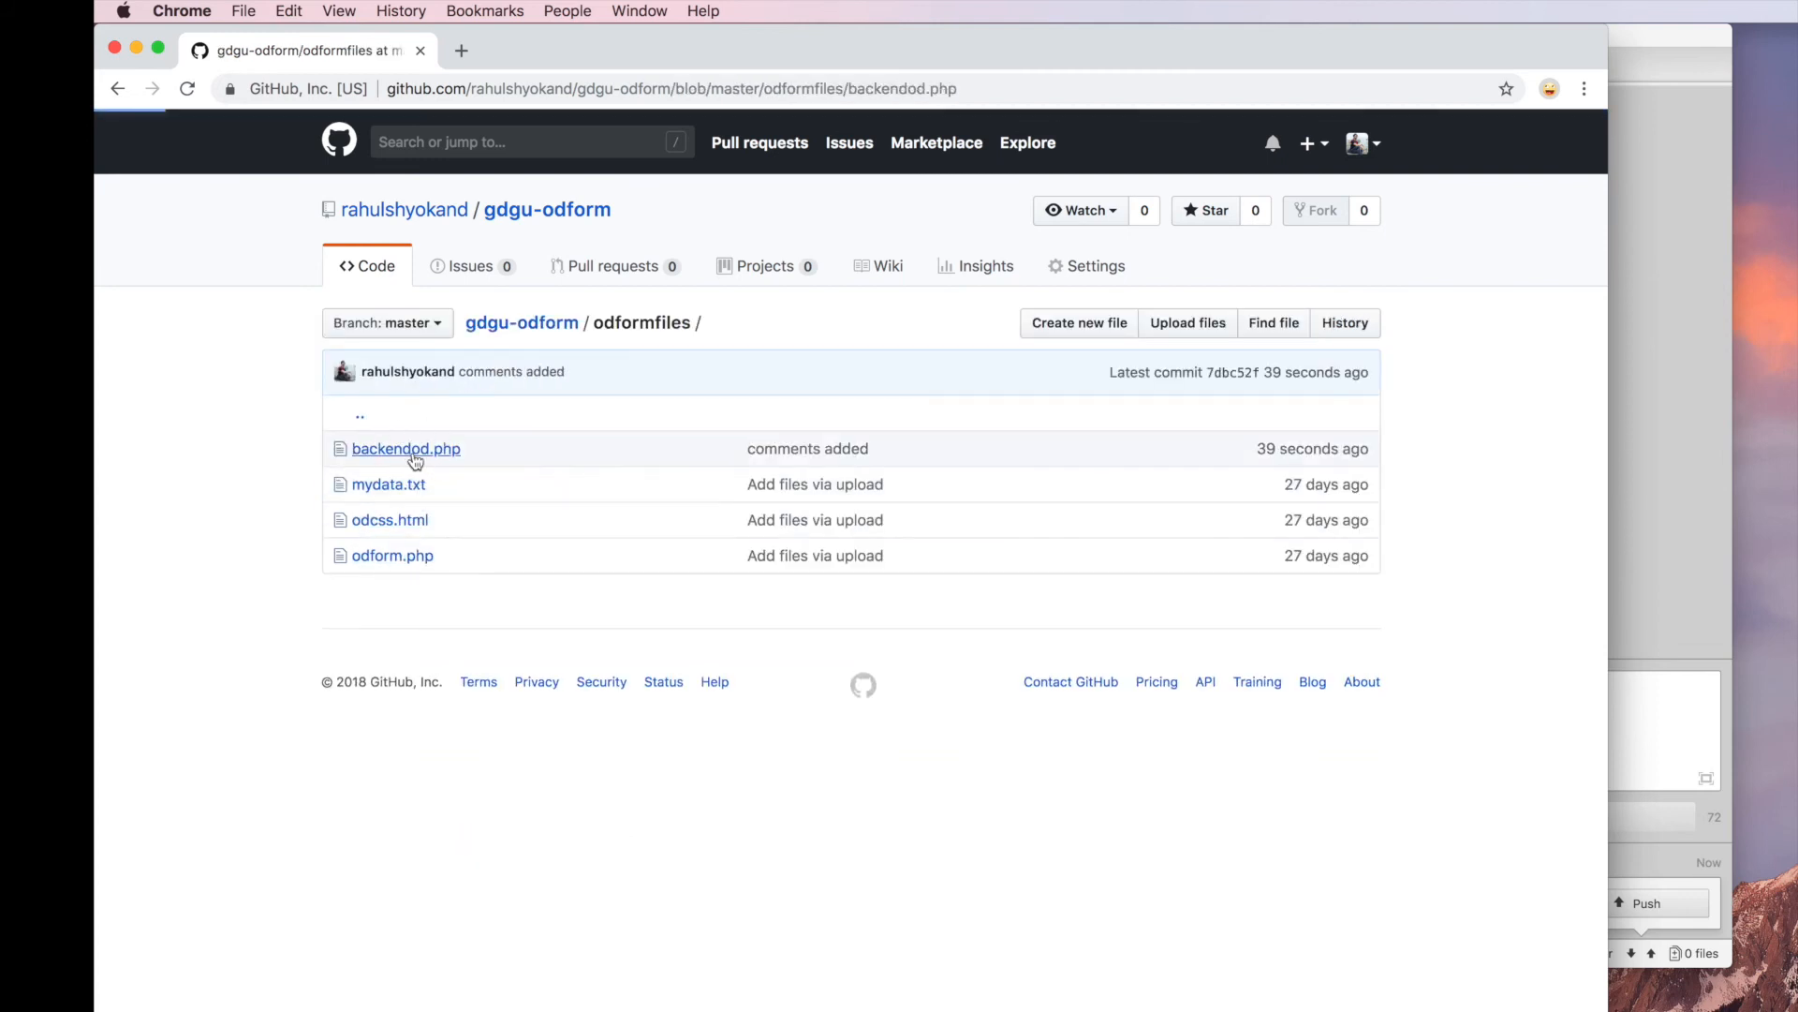
{"action": "left_click", "coordinate": [405, 449]}
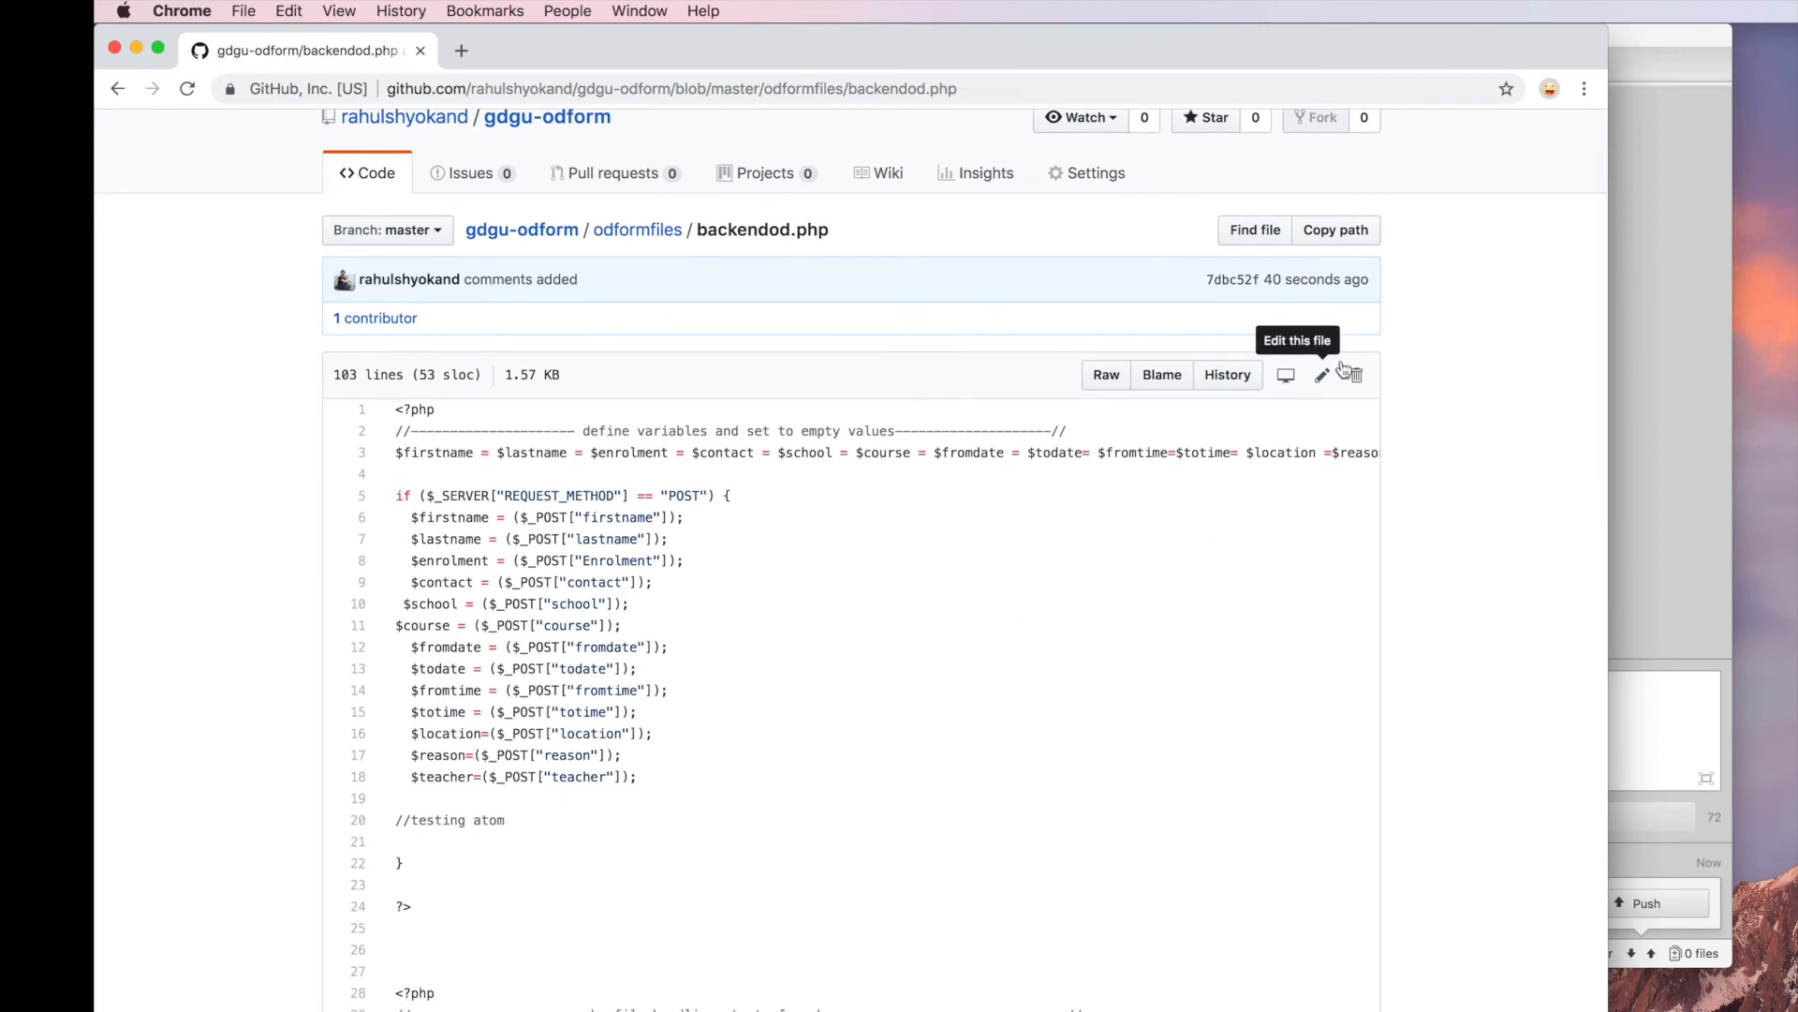
Delete the //testing atom line in GitHub's web editor and commit to master
{"action": "left_click", "coordinate": [1322, 375]}
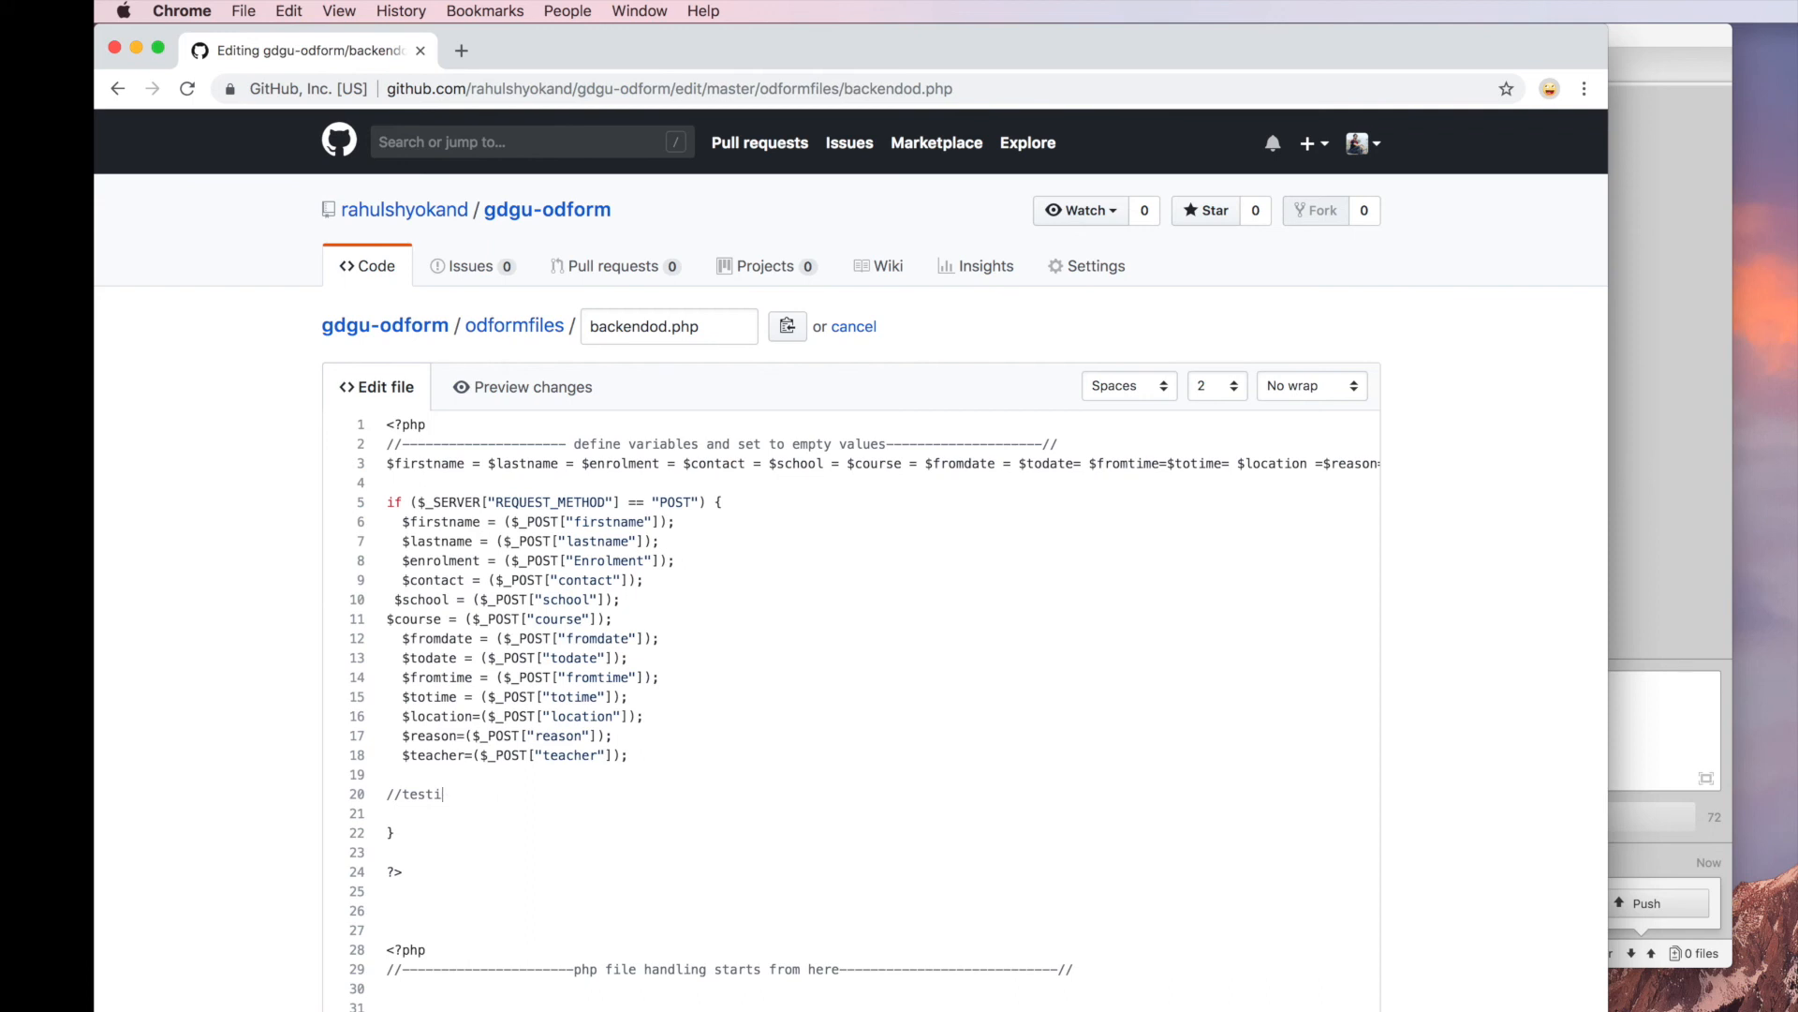
{"action": "key", "text": "Backspace"}
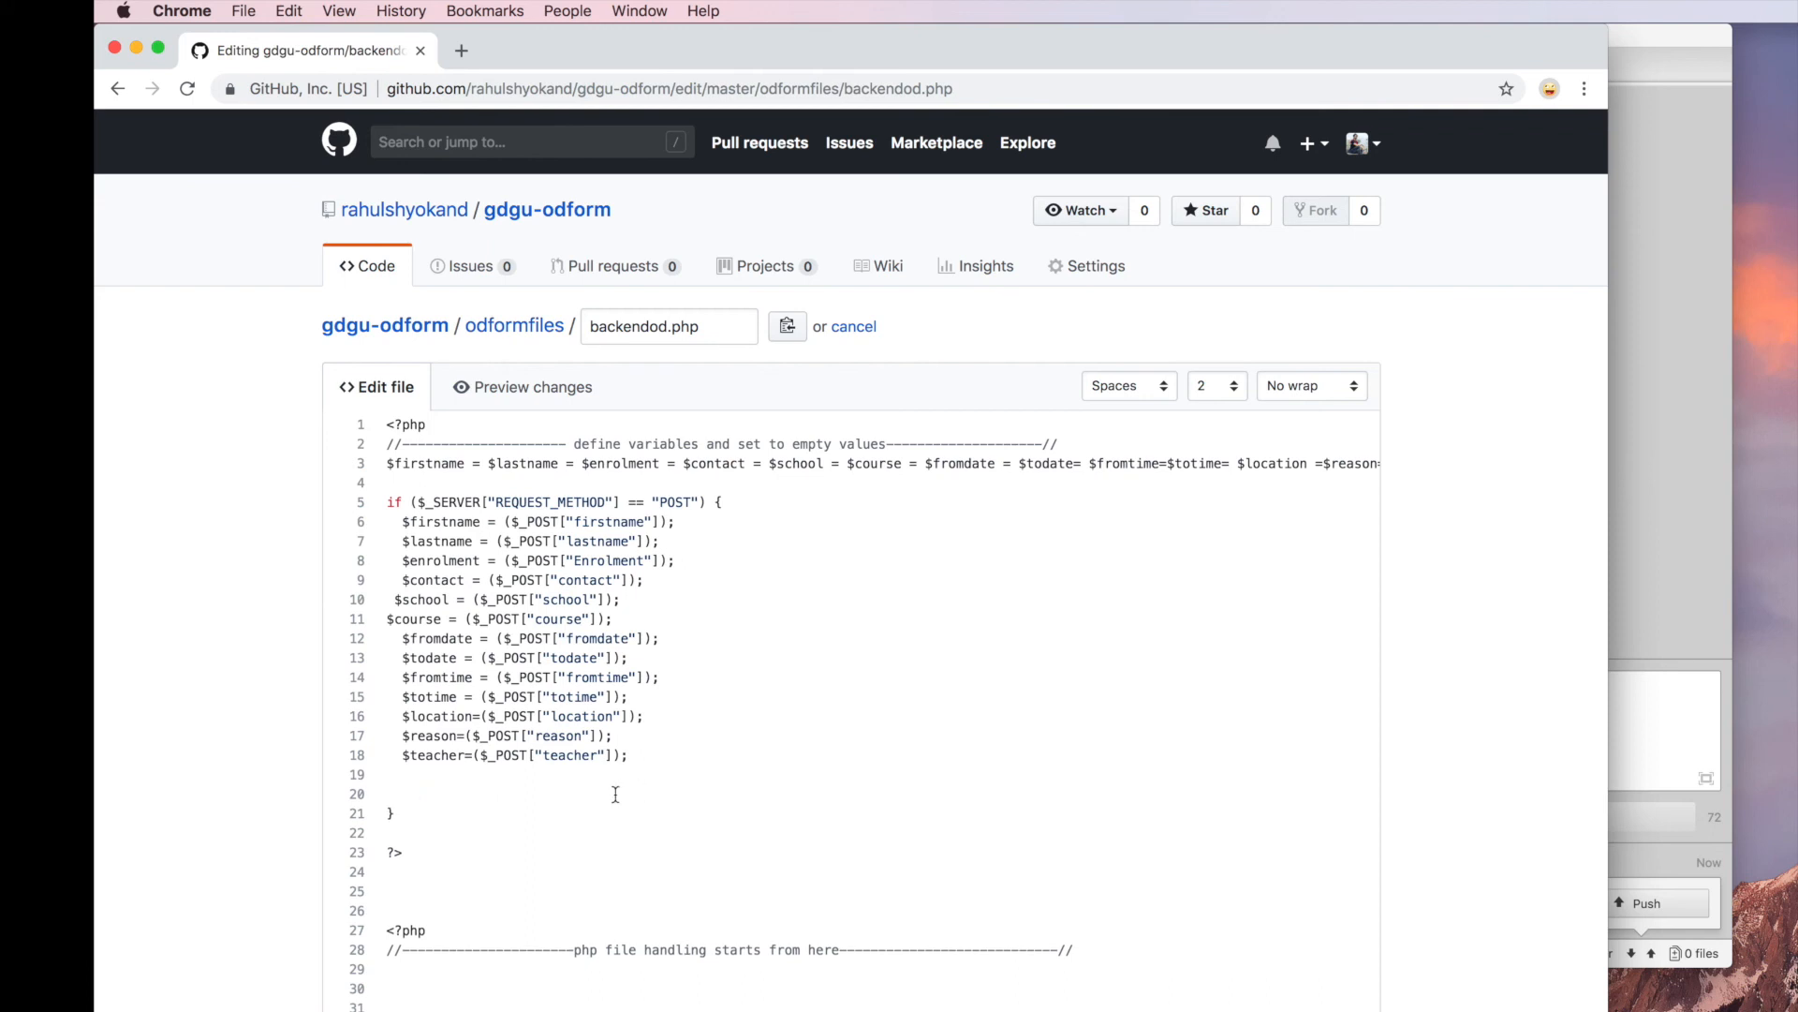
{"action": "scroll", "scroll_direction": "down", "scroll_amount": 3}
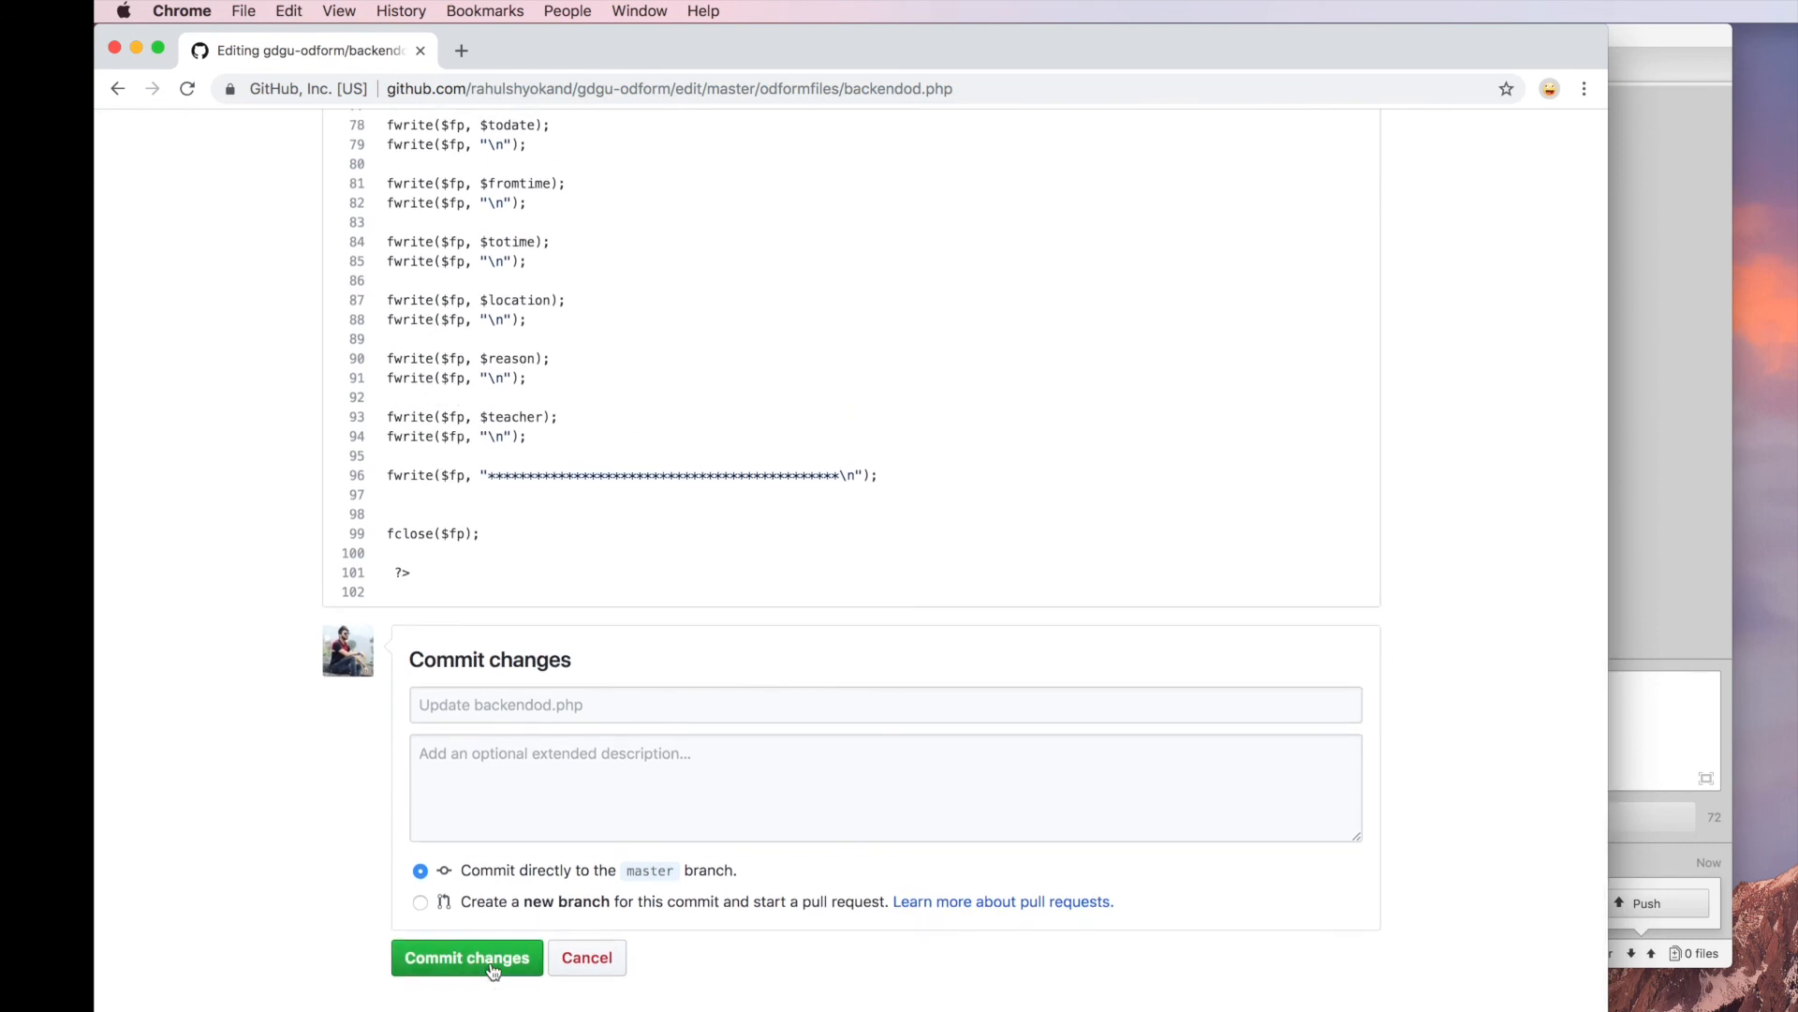
{"action": "left_click", "coordinate": [465, 956]}
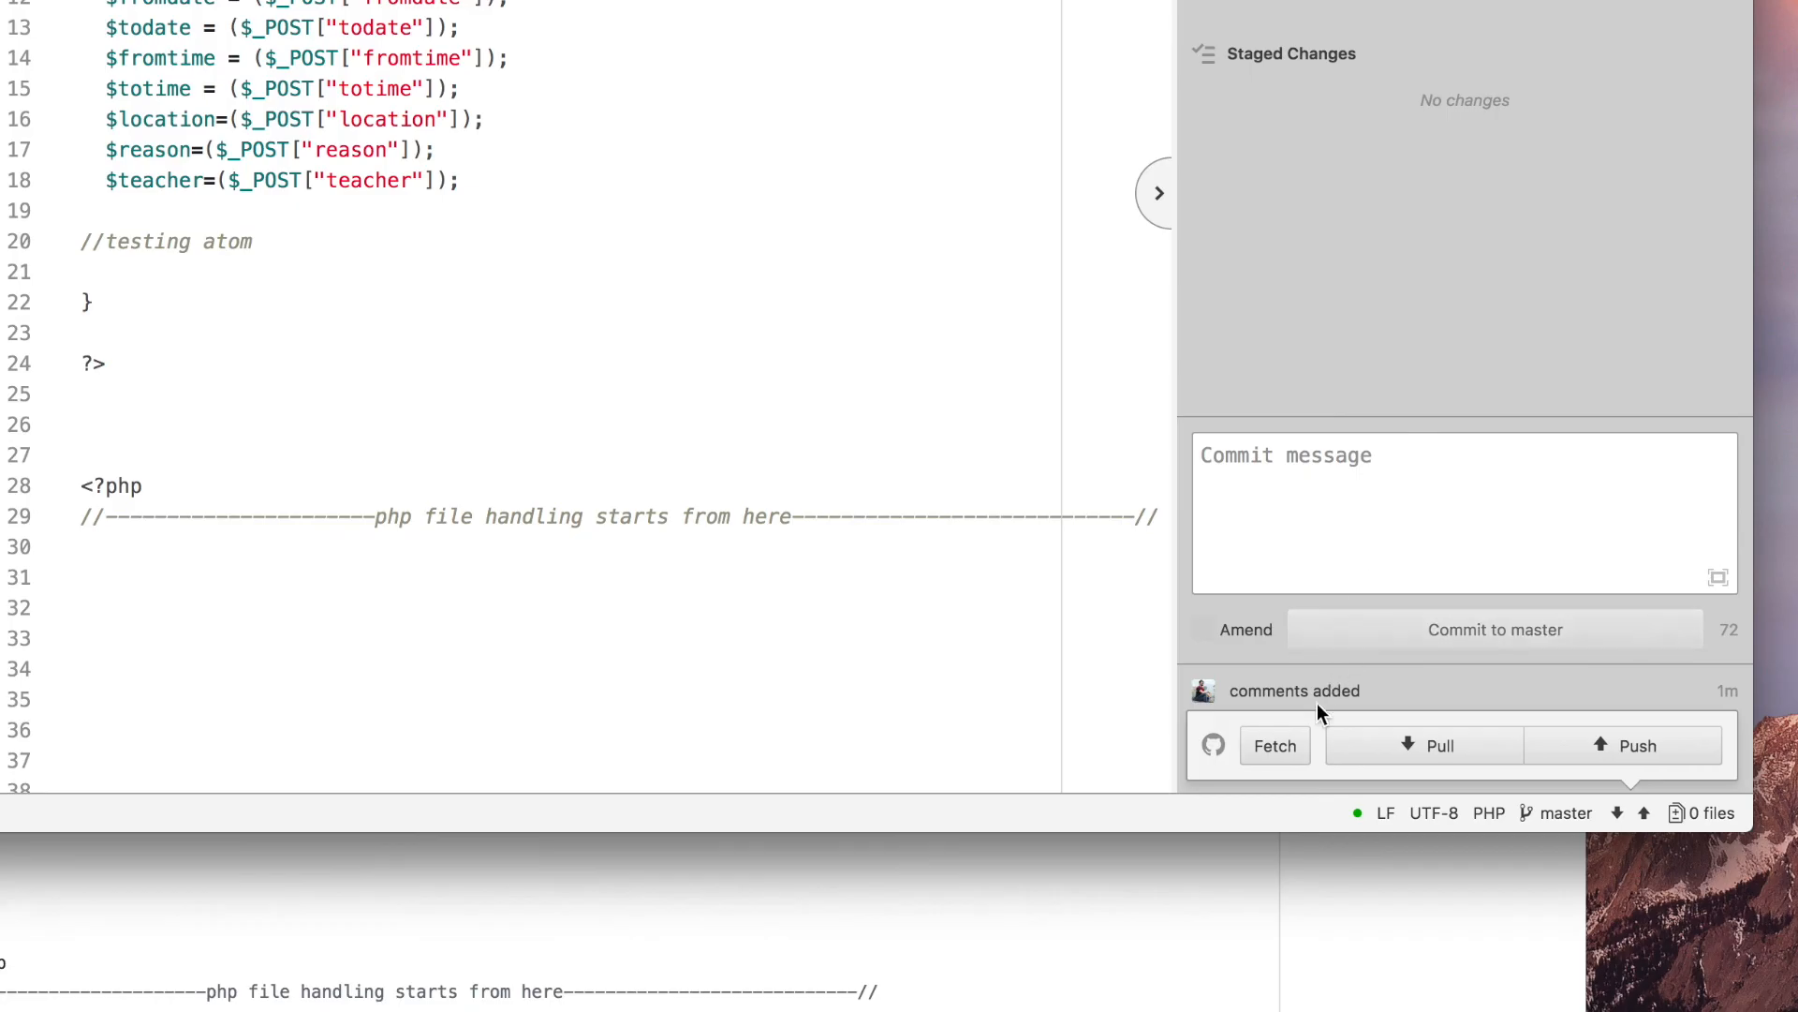
Fetch from GitHub and pull the 'Update backendod.php' commit into Atom
{"action": "left_click", "coordinate": [1273, 745]}
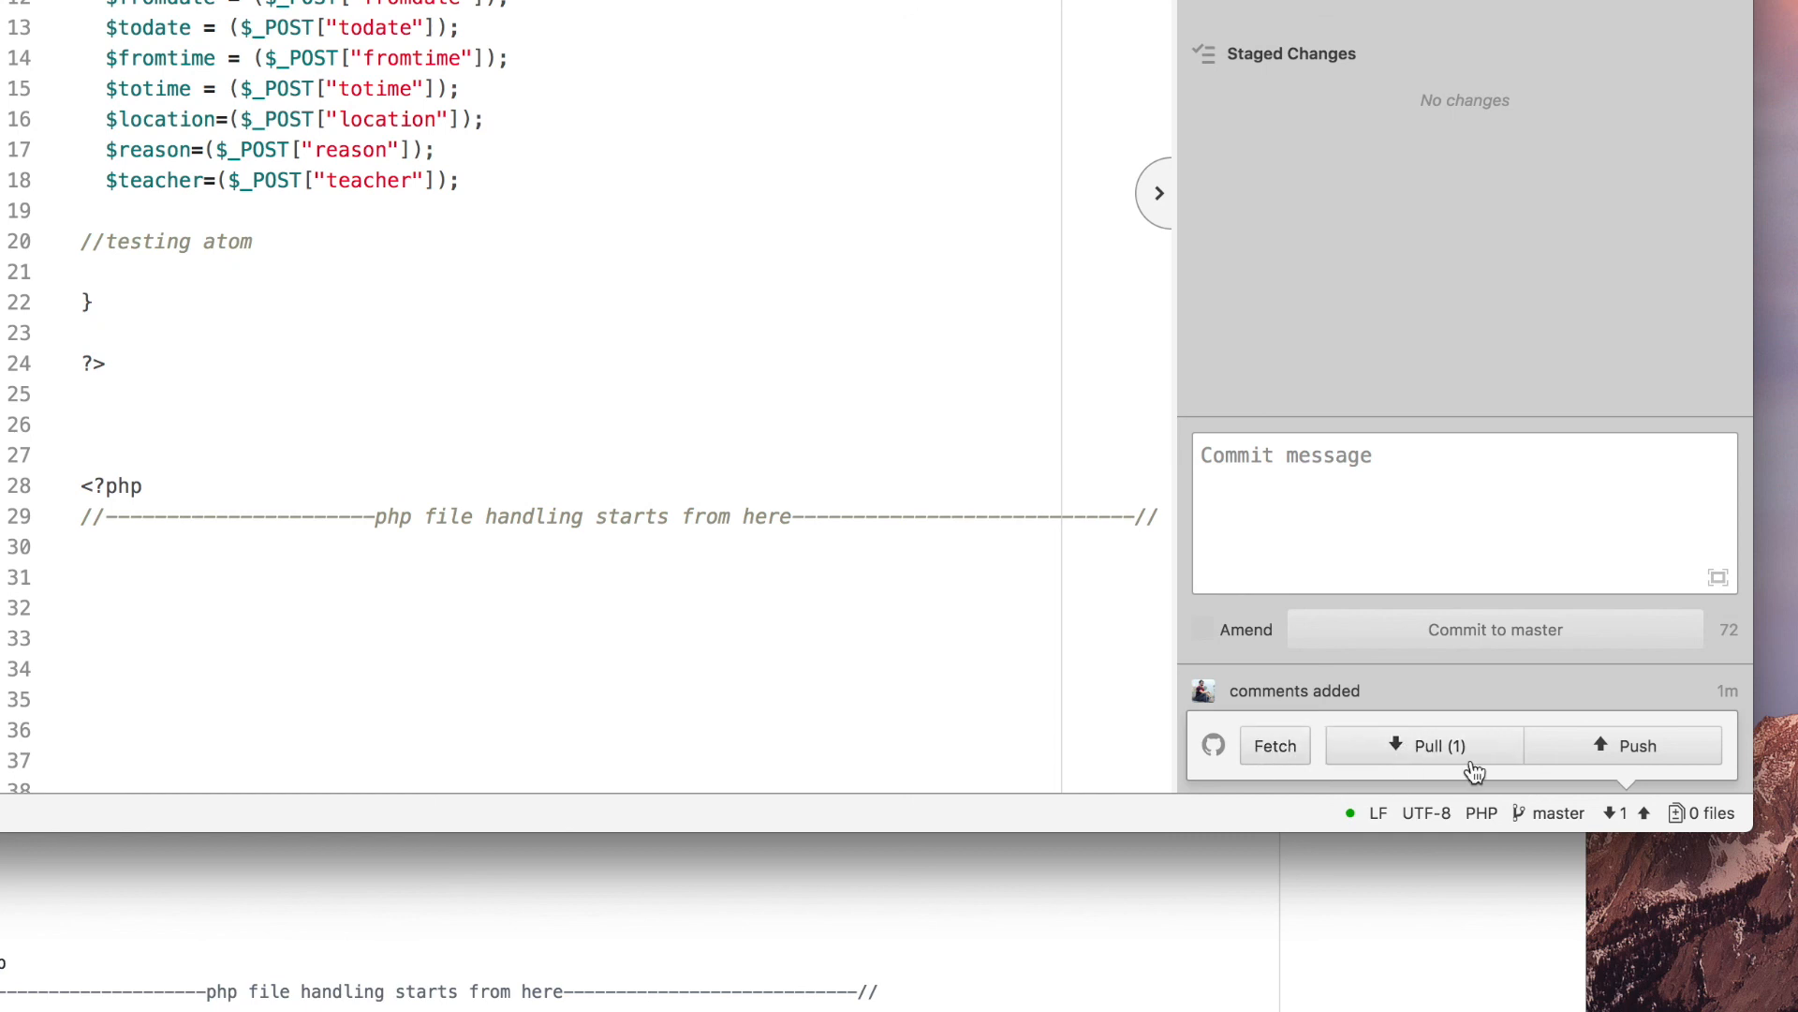
{"action": "mouse_move", "coordinate": [1472, 760]}
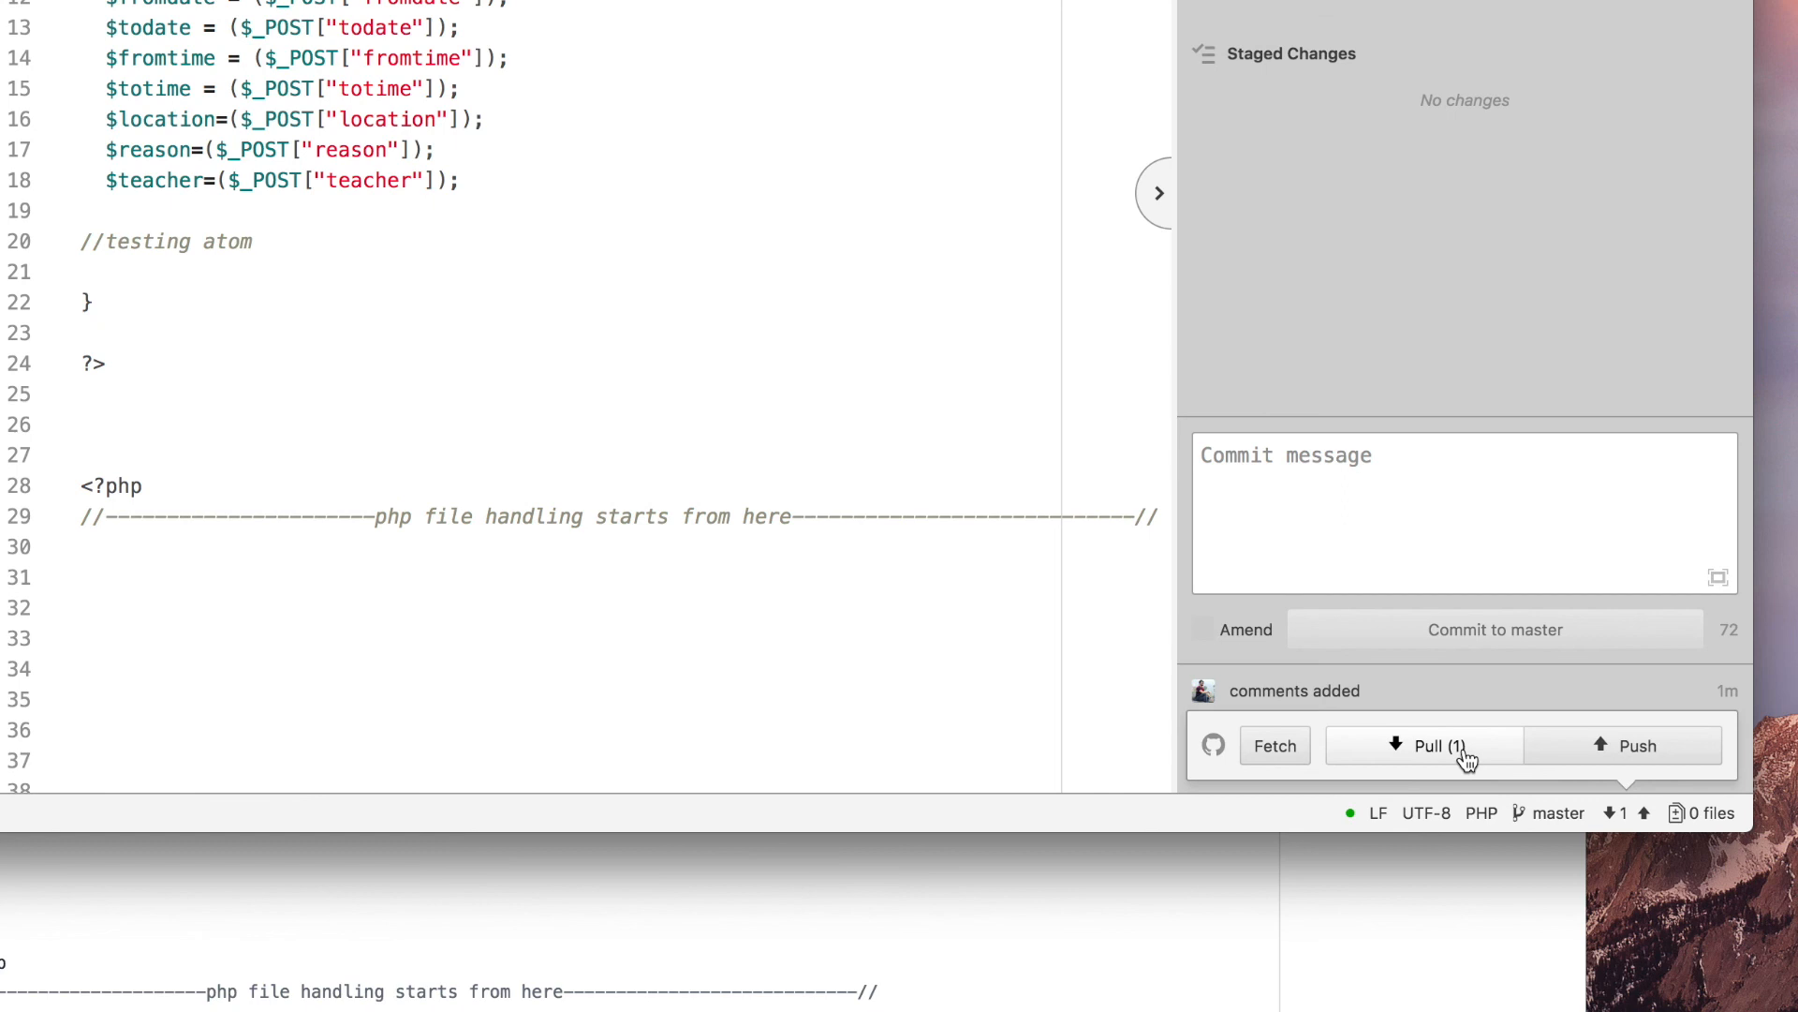
{"action": "left_click", "coordinate": [1426, 746]}
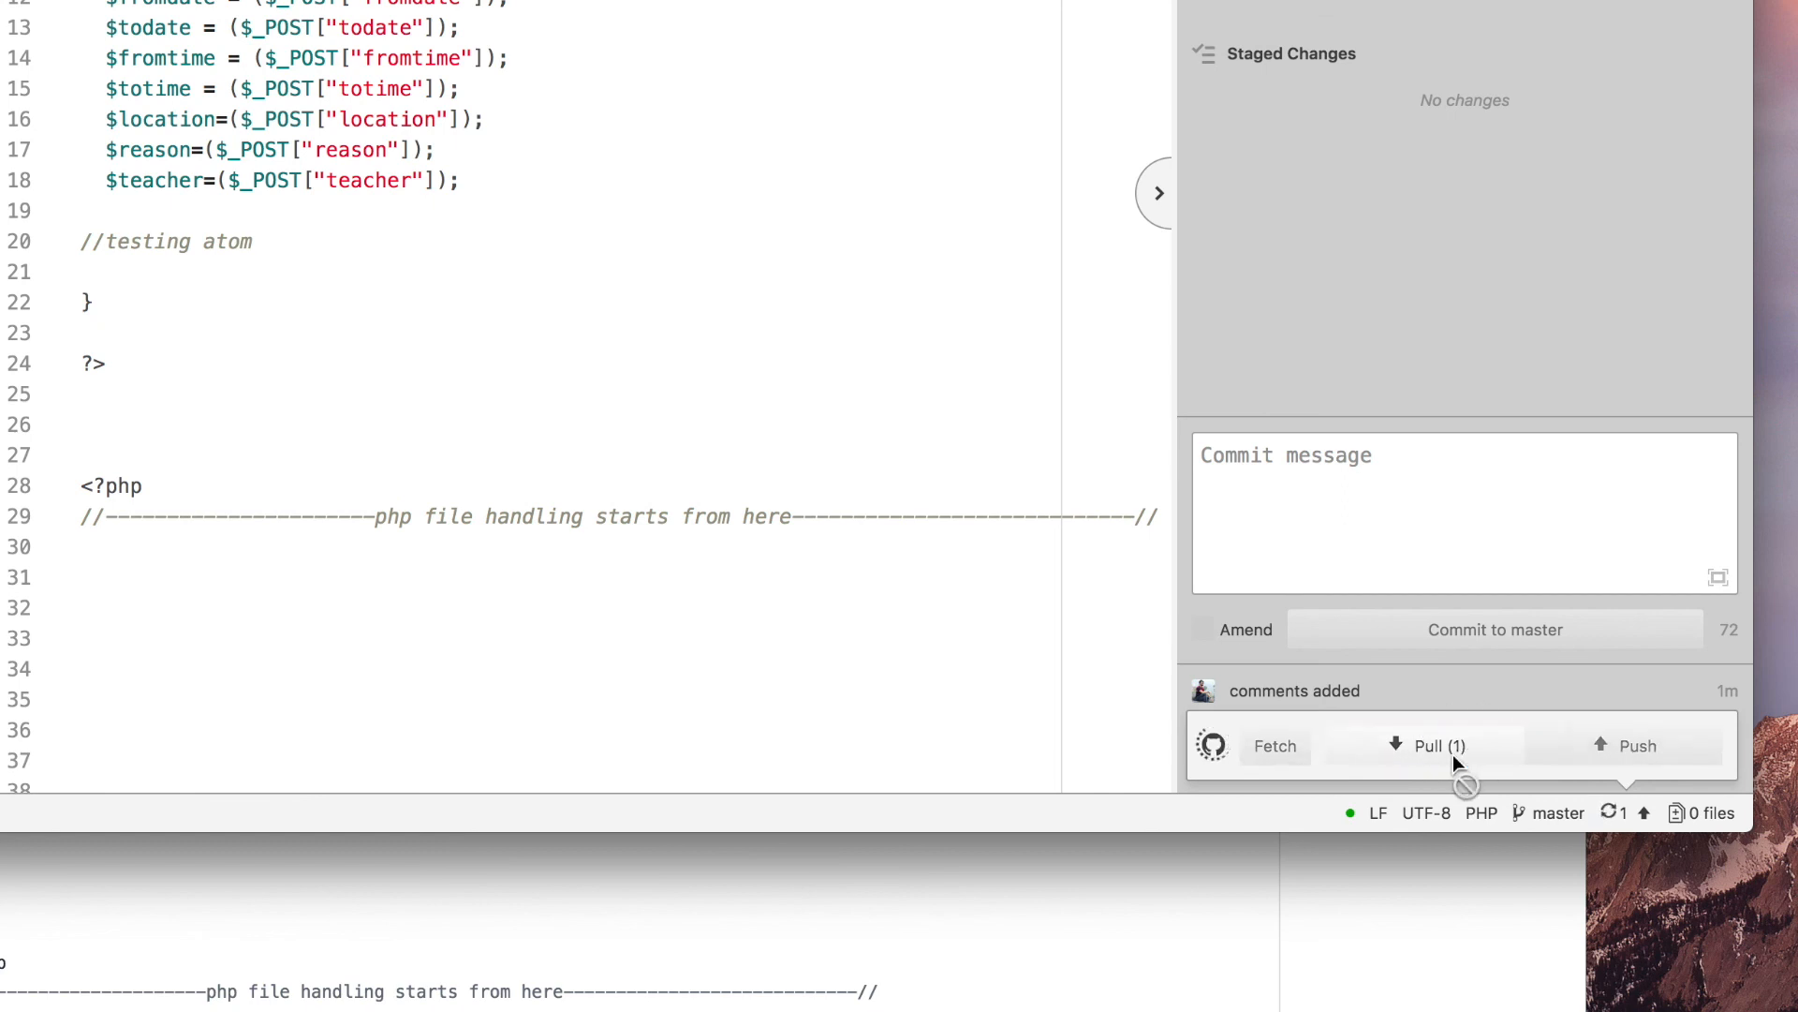
{"action": "left_click", "coordinate": [1434, 745]}
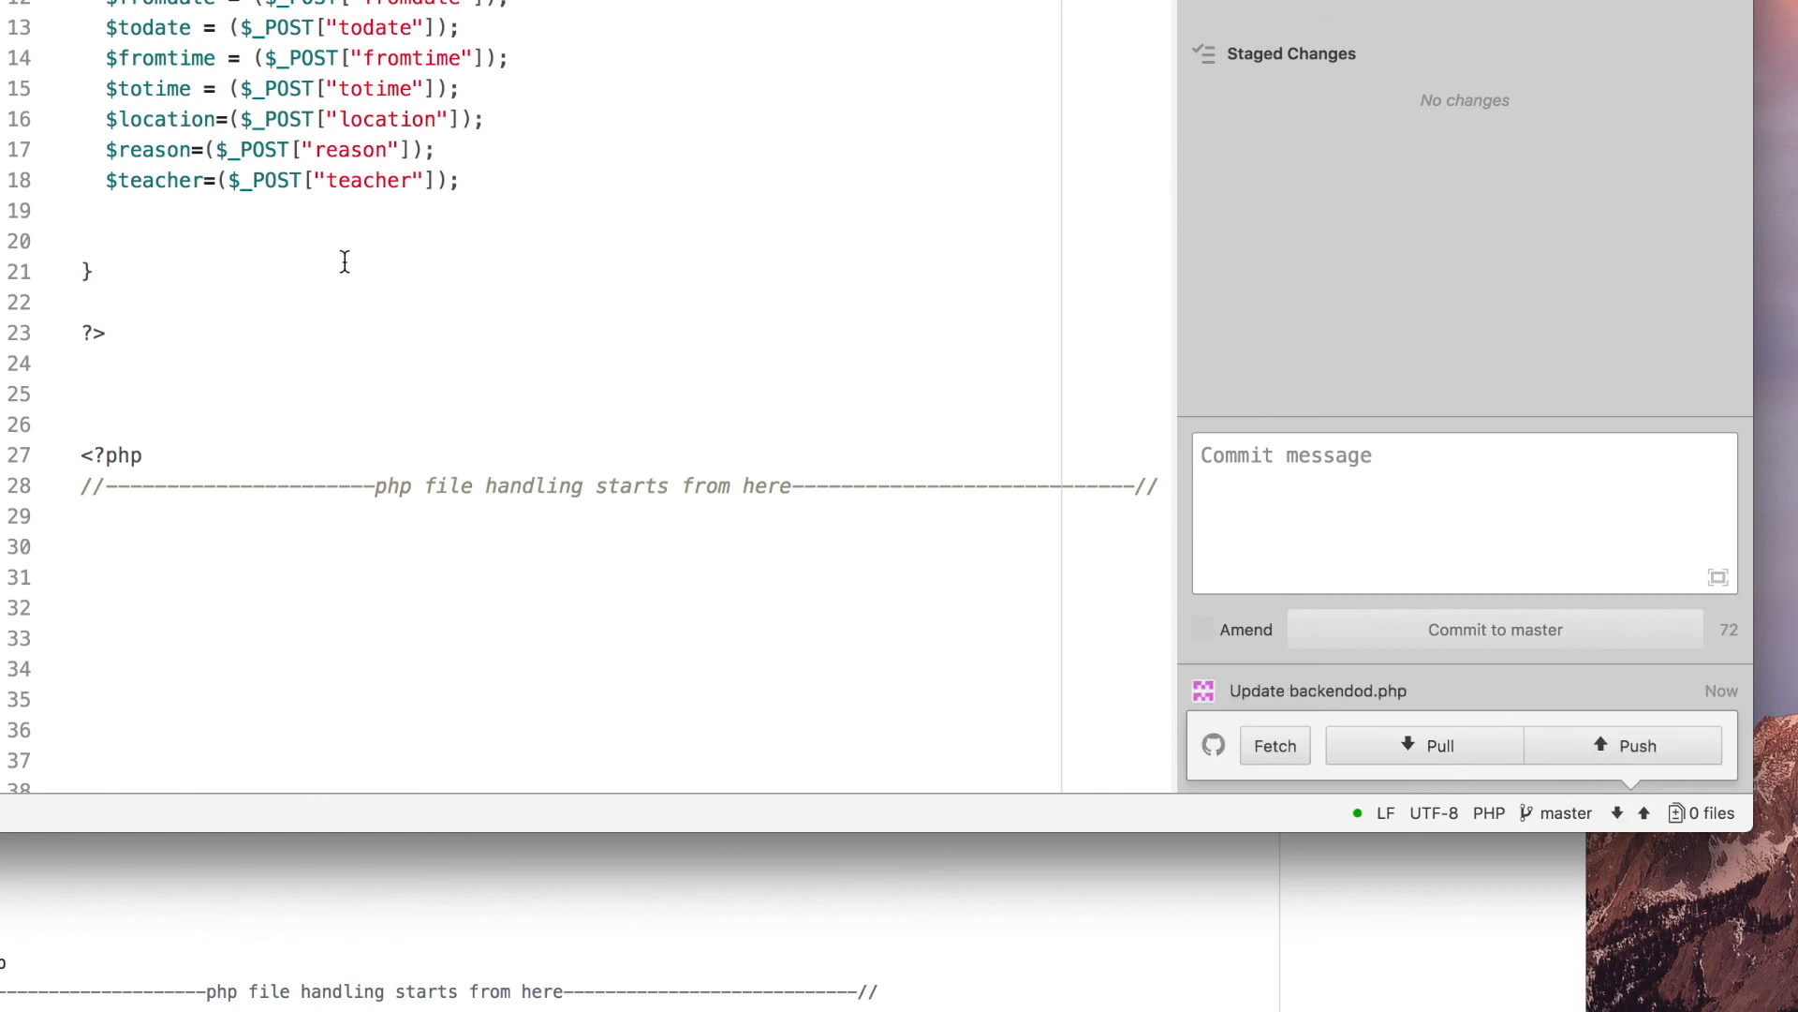